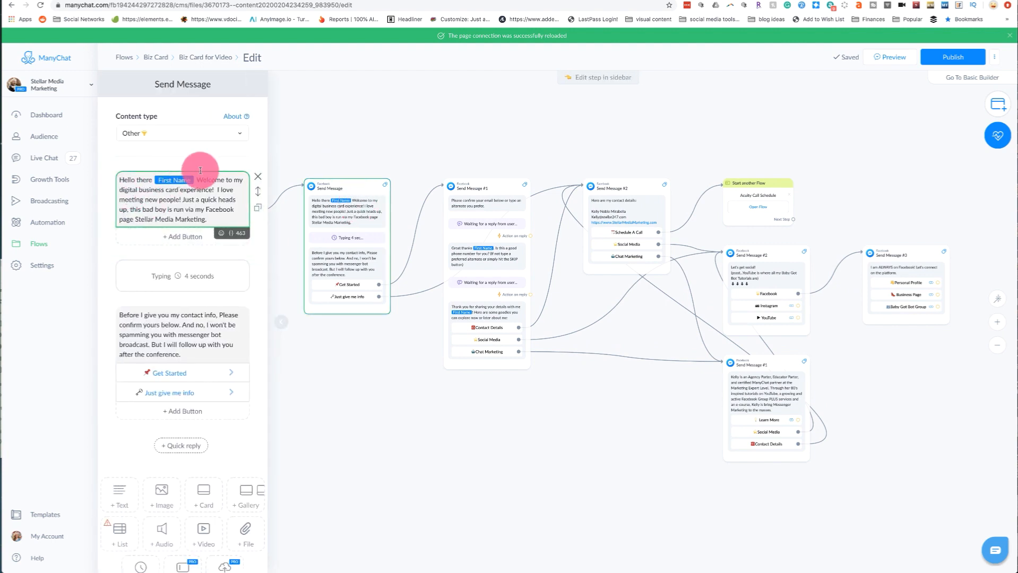
# Make the selfie question expect an Image reply saved to the photo_Selfie custom field
pyautogui.scroll(-3)
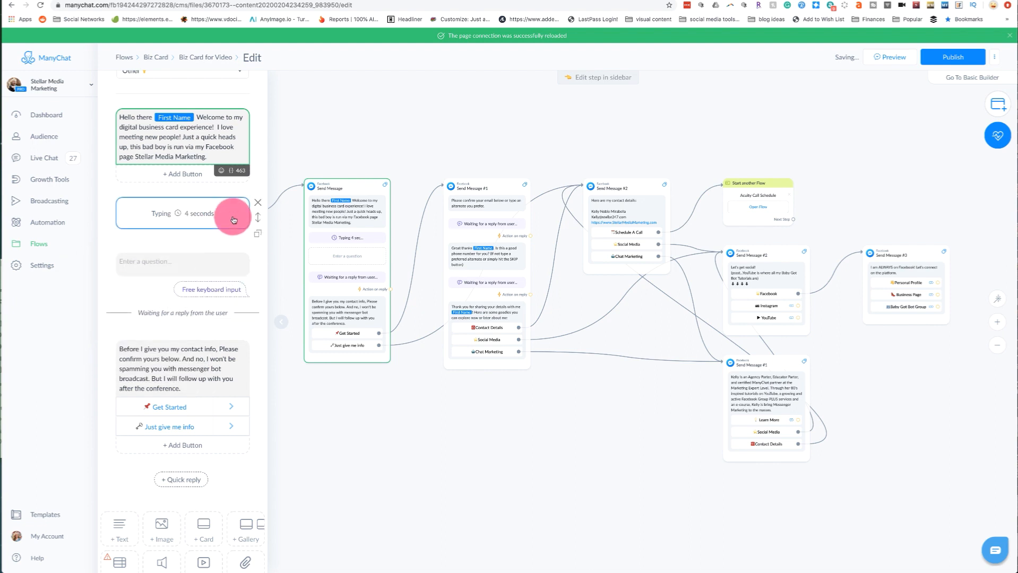
pyautogui.click(163, 262)
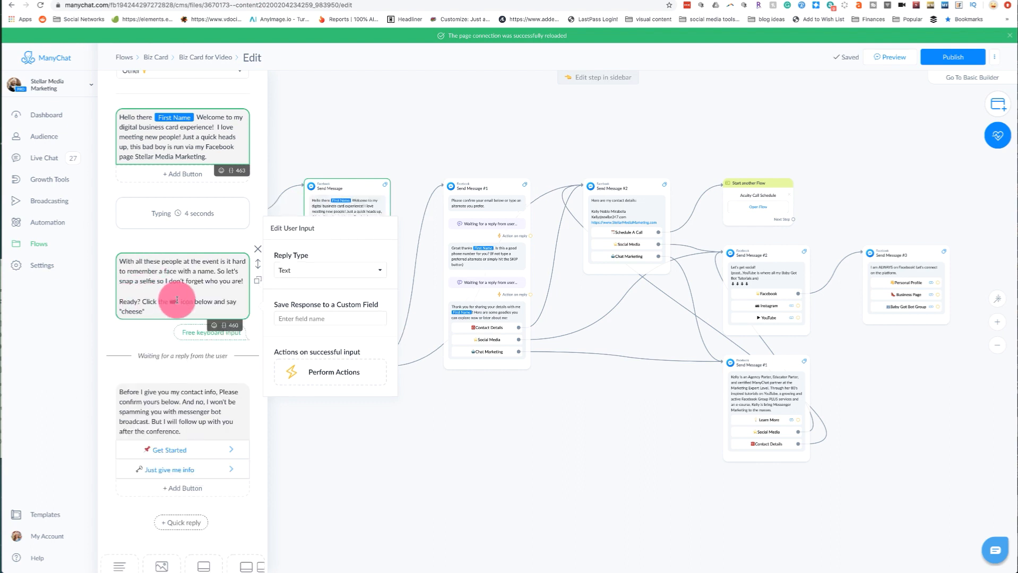
pyautogui.click(328, 270)
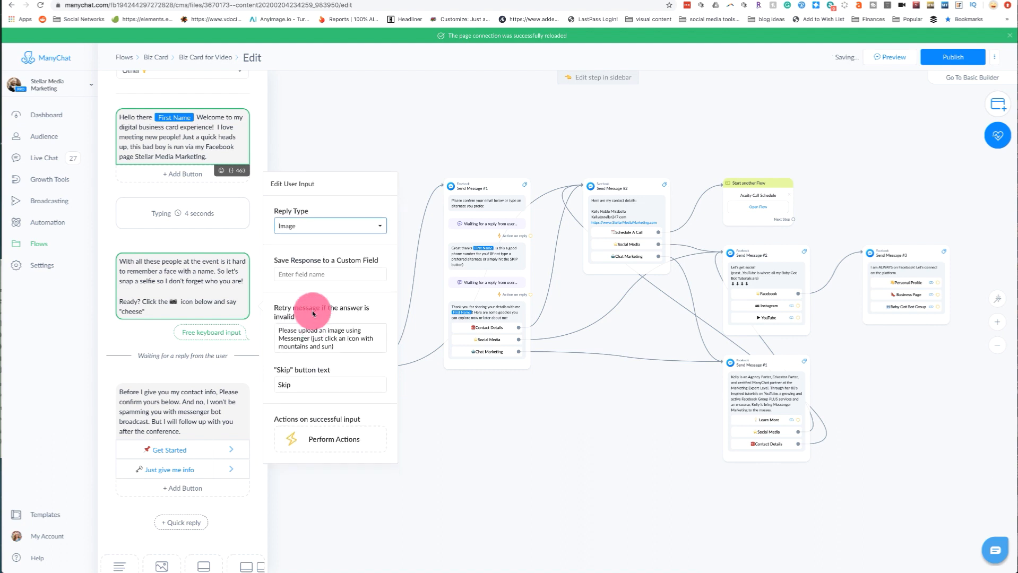
pyautogui.click(329, 274)
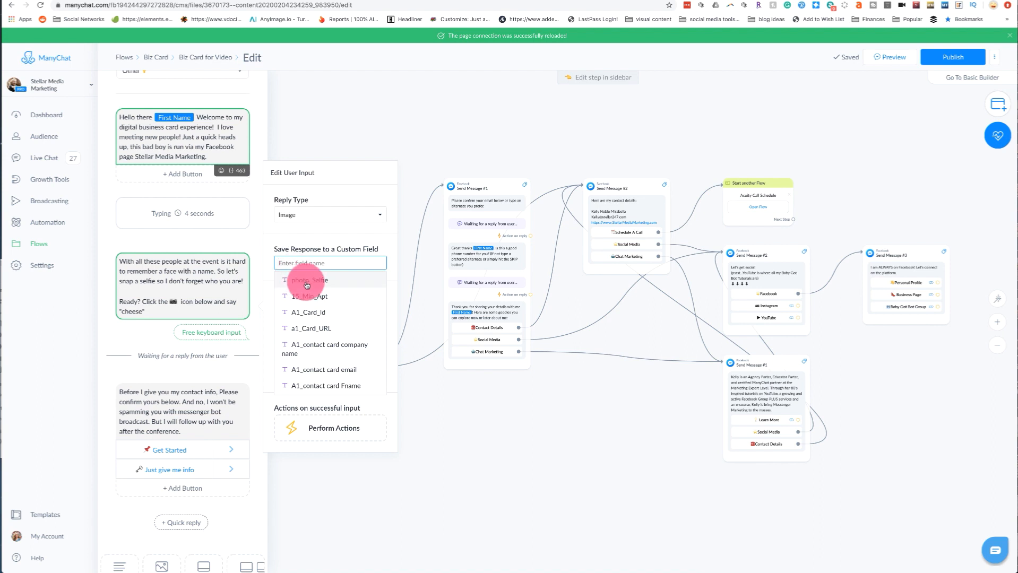
pyautogui.click(307, 281)
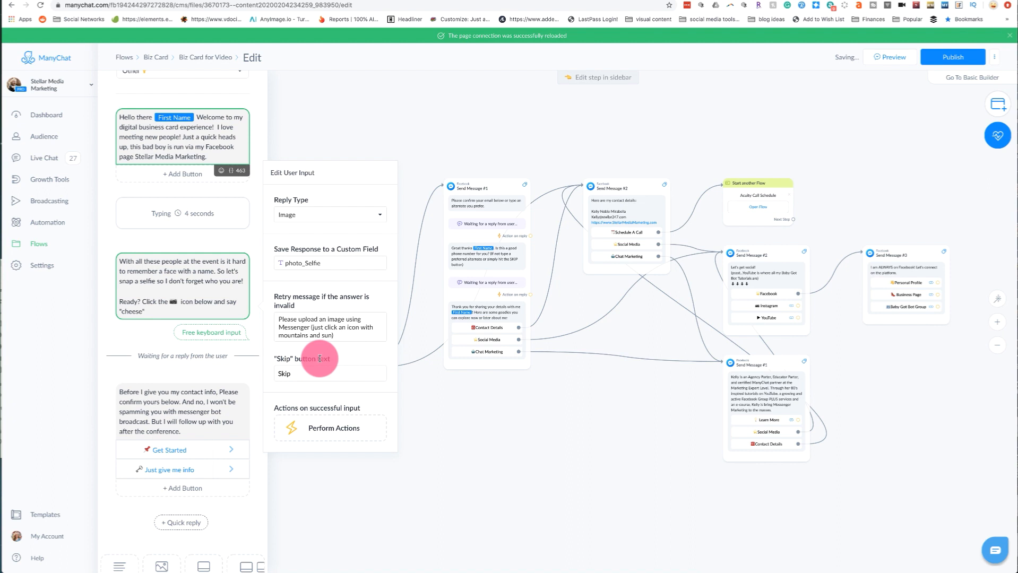
pyautogui.click(305, 374)
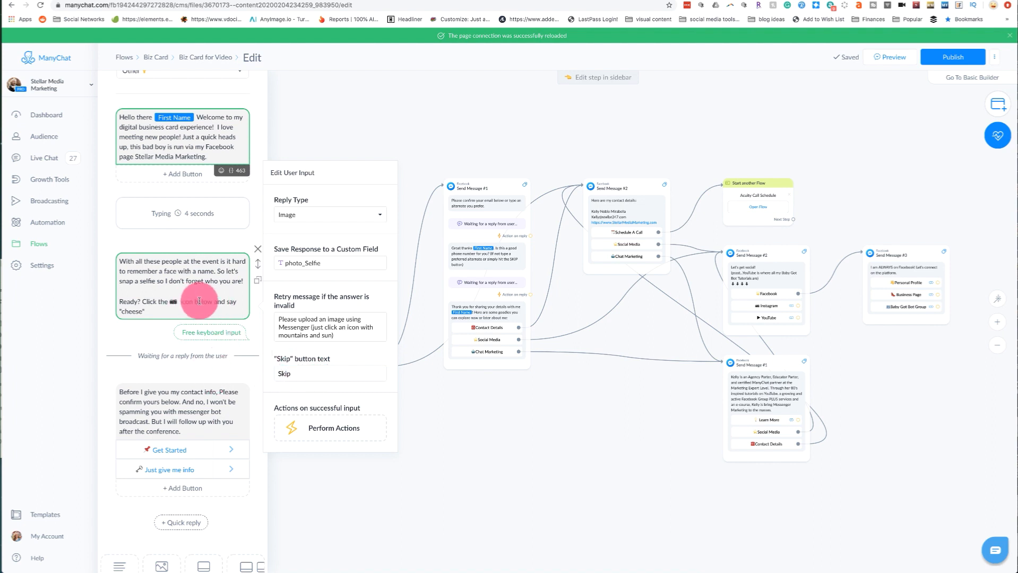
# Add a User Input notes question to Send Message #1, saving the text reply to Notes
pyautogui.scroll(-3)
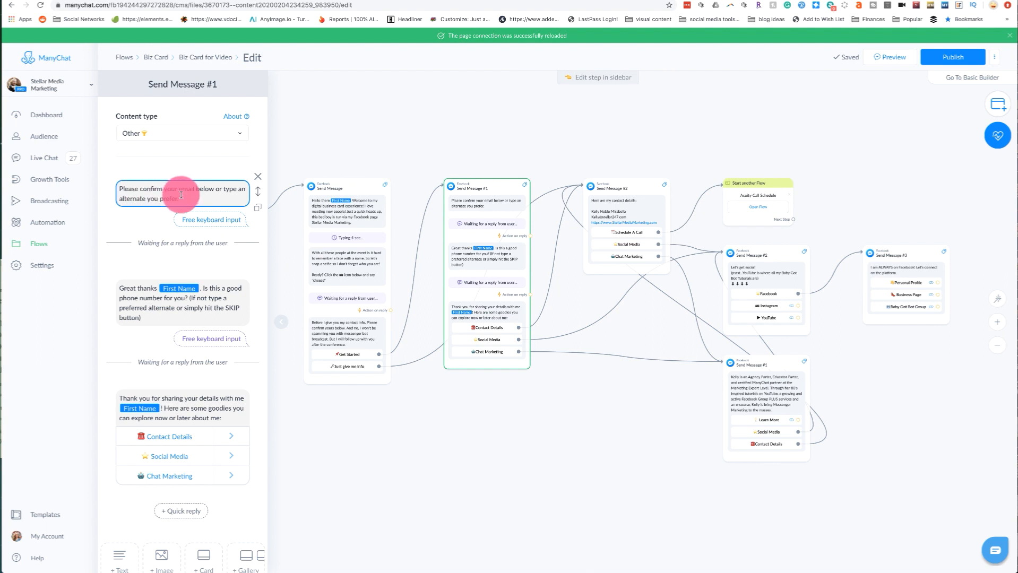
pyautogui.click(181, 304)
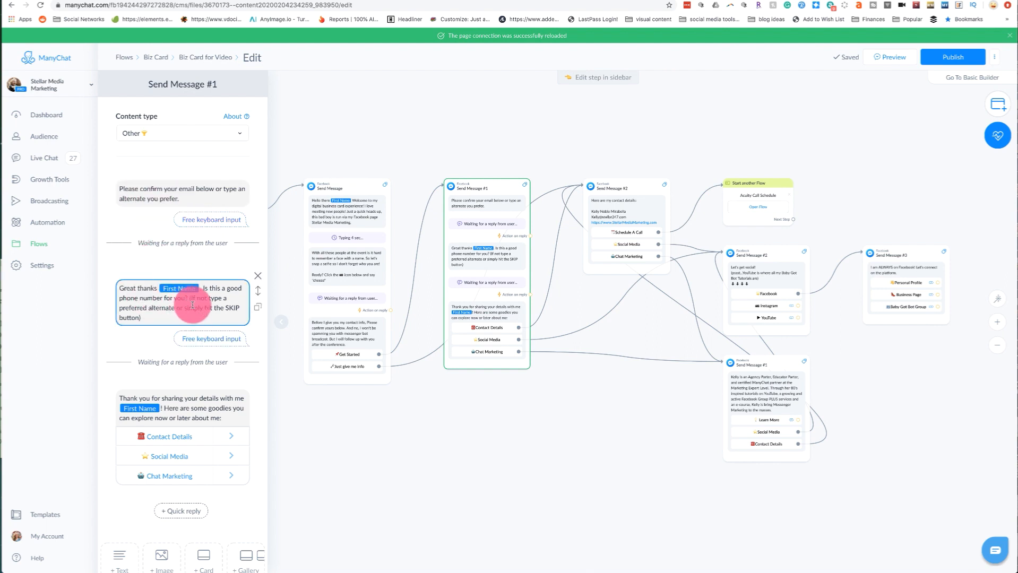
pyautogui.scroll(-3)
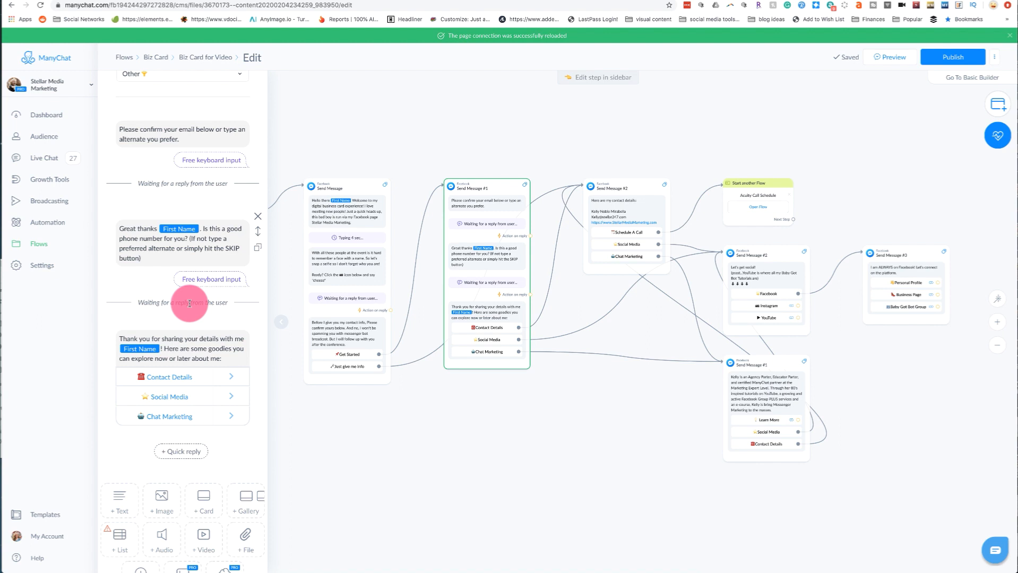
pyautogui.scroll(-3)
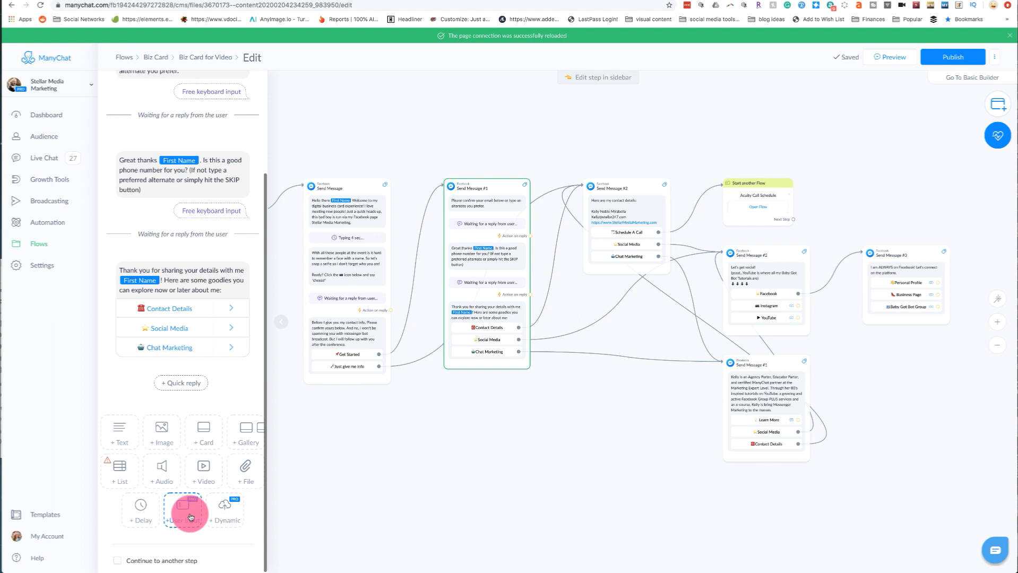
pyautogui.click(184, 511)
pyautogui.write('Would you like me to email you any notes about our meeting? If yes go ahead and type them below and I will send them in an email along with my contact details. If no, just type SKIP')
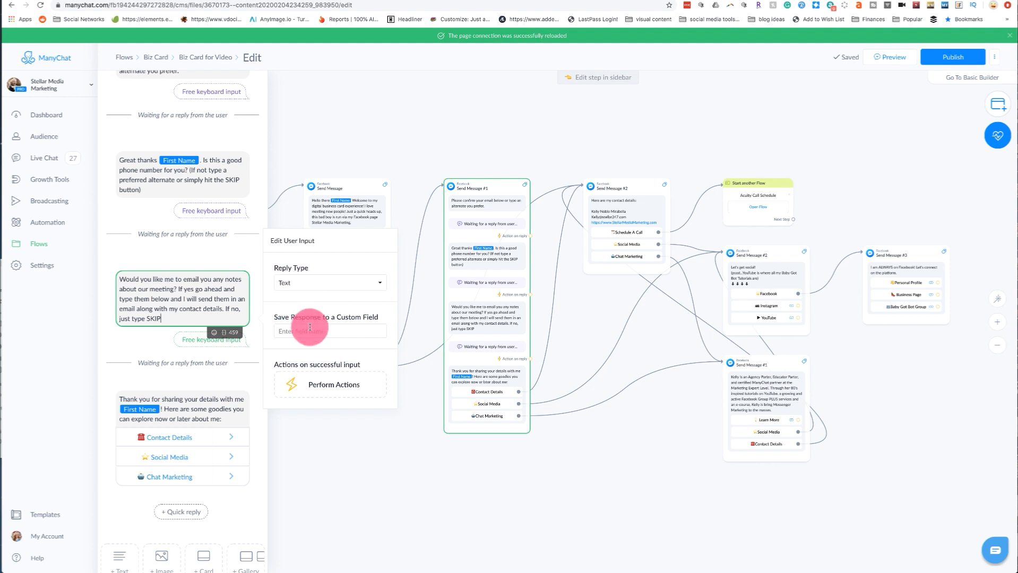
pyautogui.write('Note')
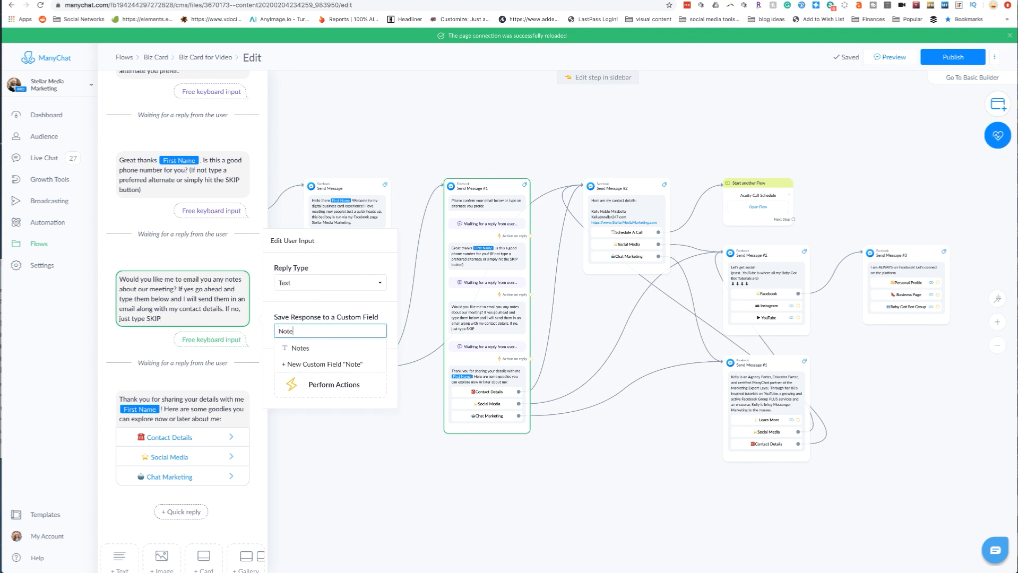
pyautogui.click(300, 348)
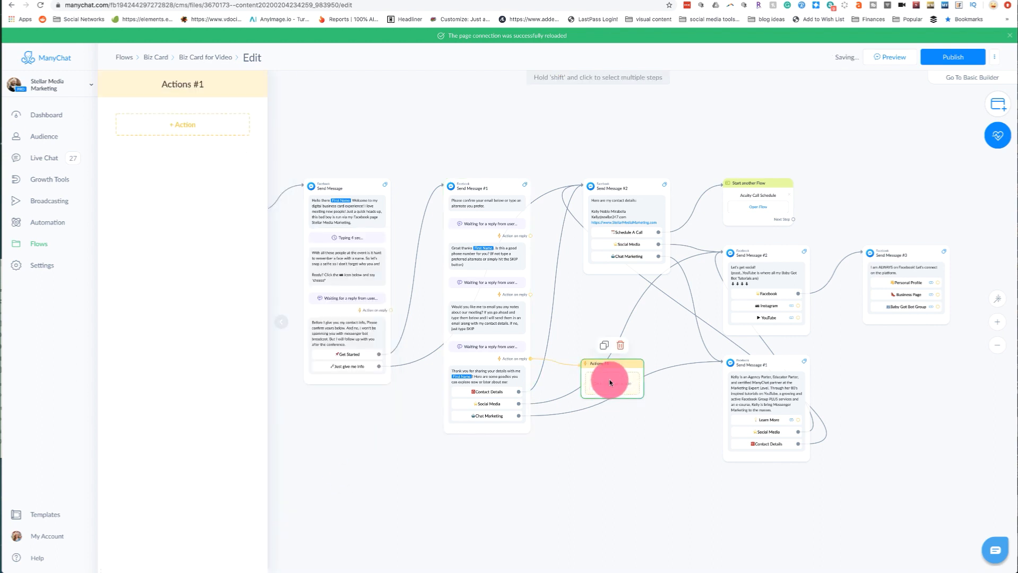
# Add a Trigger Zap action with the SMMW event name after the notes question
pyautogui.click(611, 383)
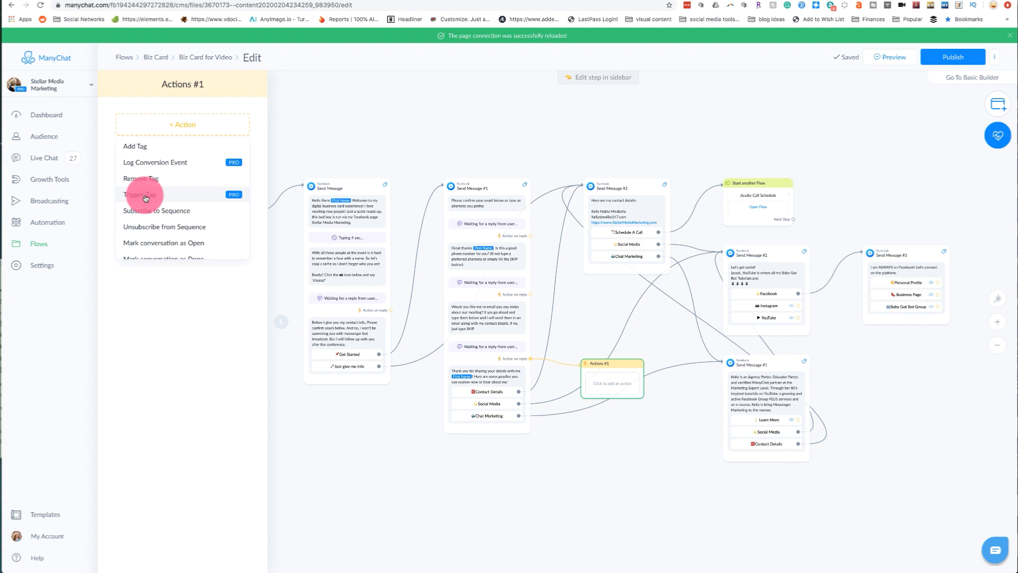
pyautogui.click(141, 193)
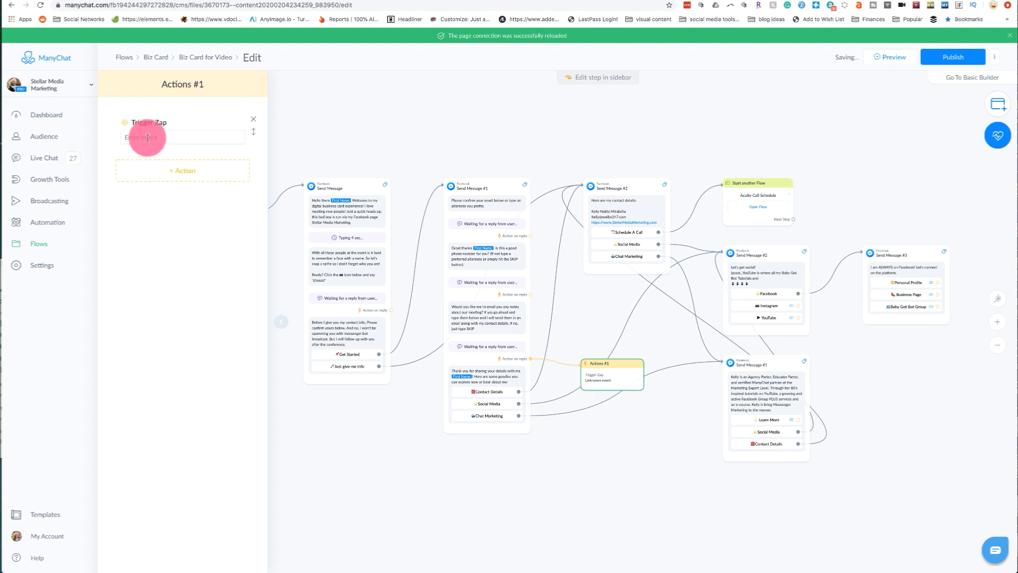
pyautogui.click(183, 137)
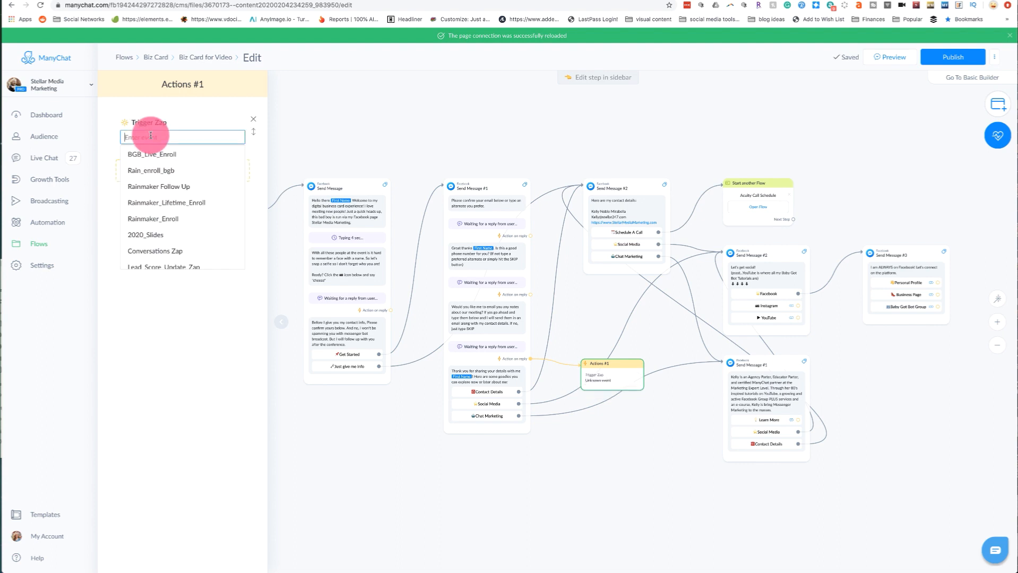
pyautogui.write('SMMW_Notes')
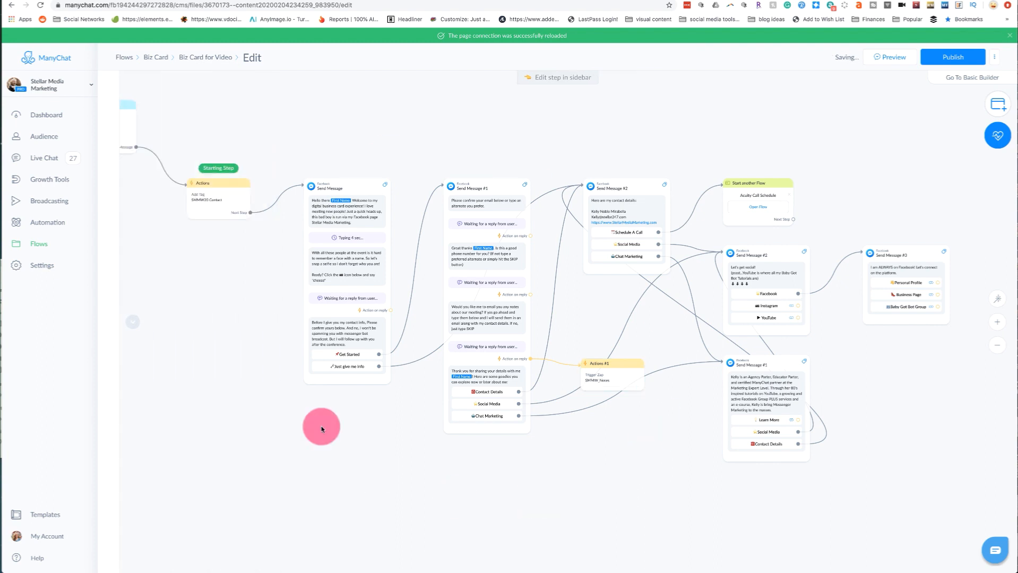
pyautogui.click(952, 57)
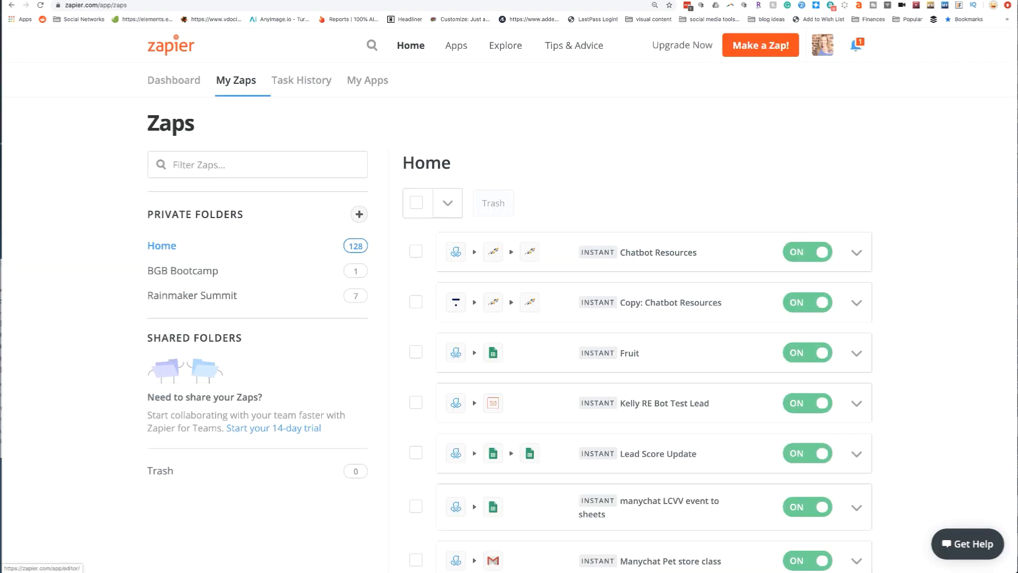
# Start a new Zap with ManyChat as the trigger app and connect the ManyChat account
pyautogui.click(761, 44)
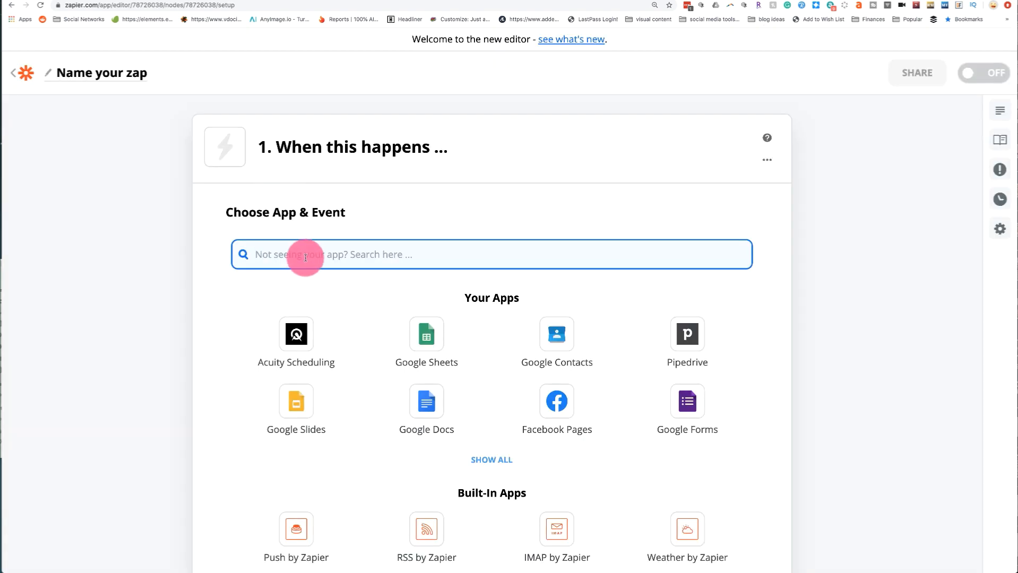
pyautogui.write('Many')
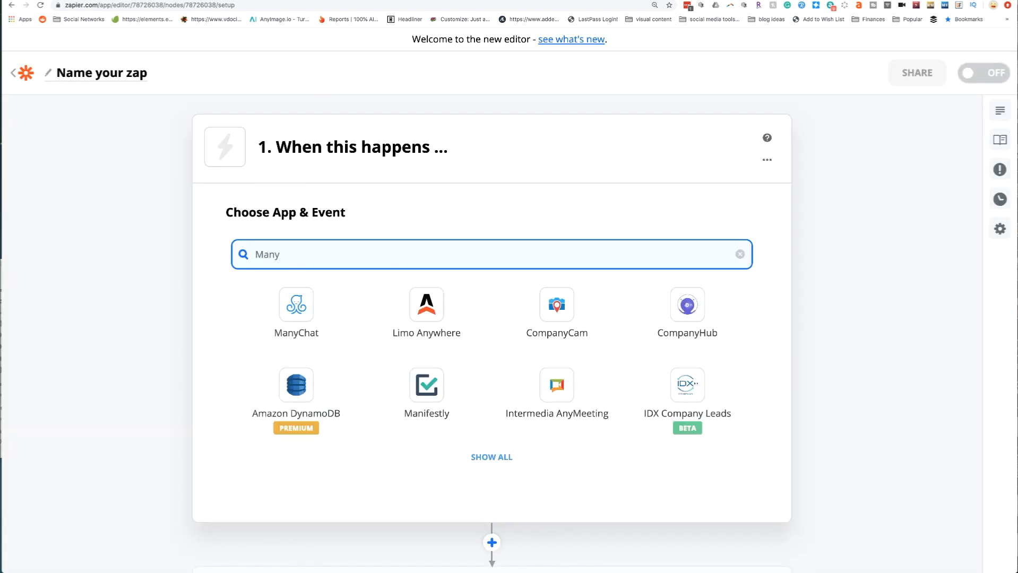
pyautogui.click(296, 305)
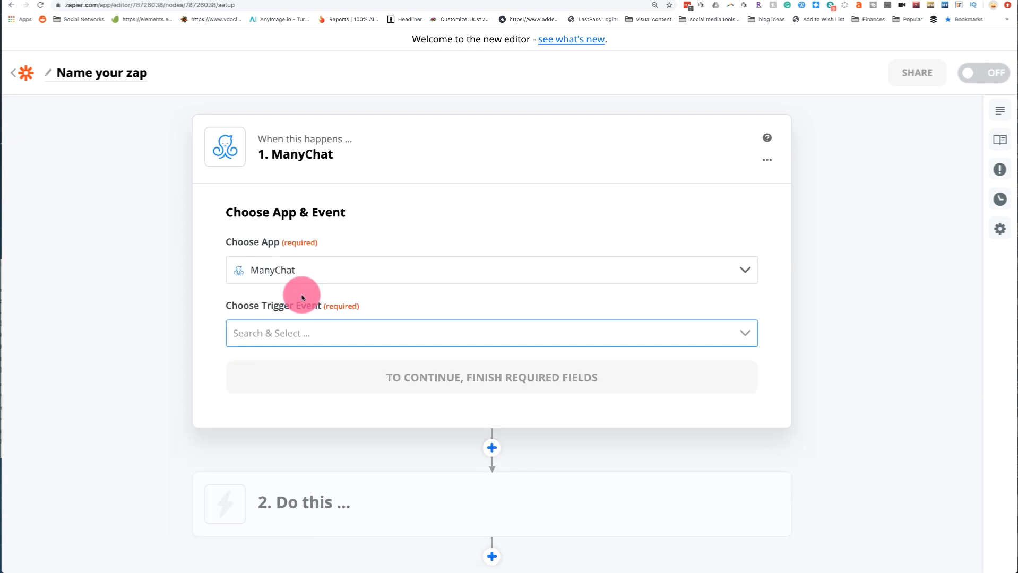
pyautogui.click(491, 334)
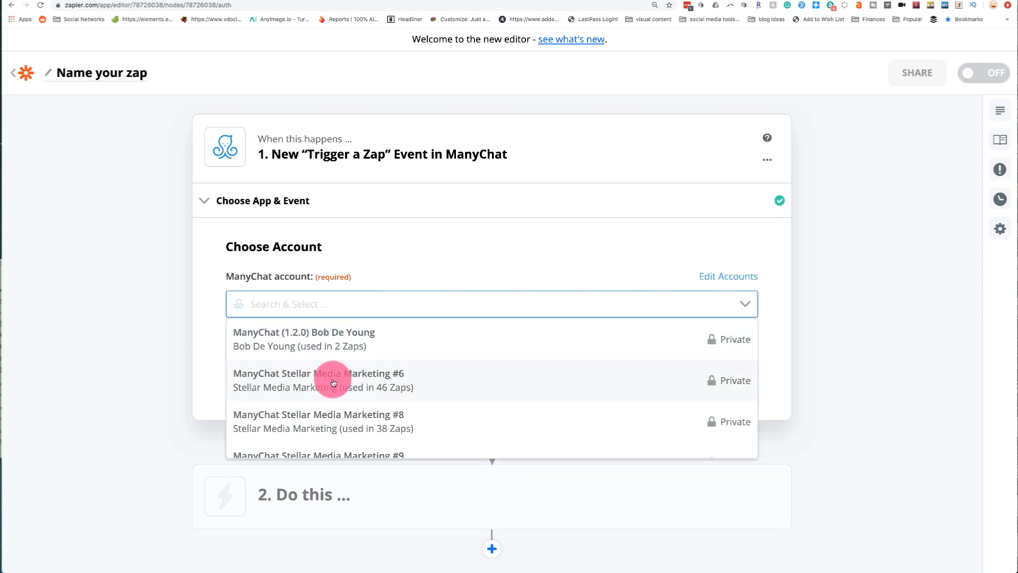
pyautogui.click(319, 380)
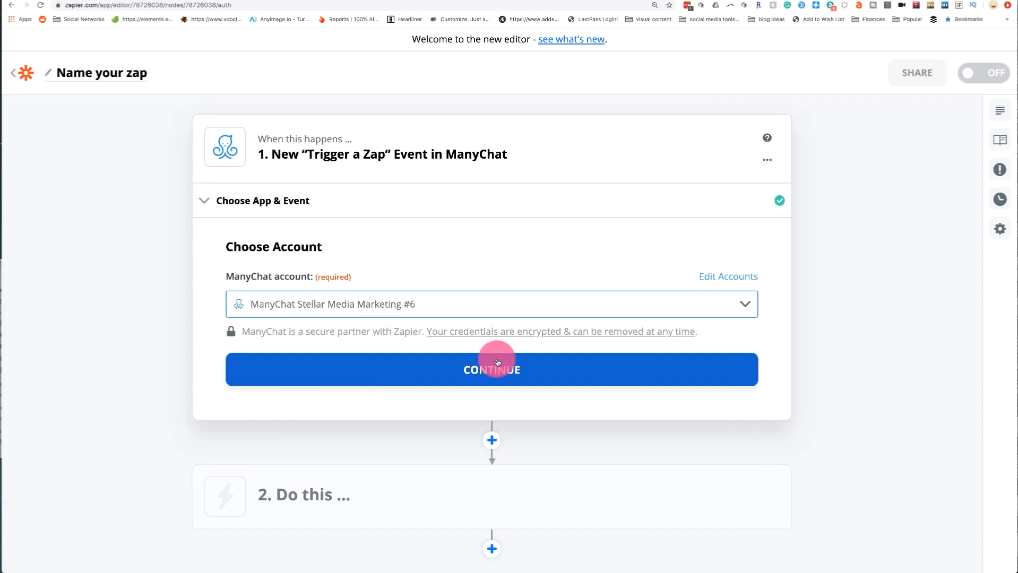
pyautogui.click(491, 370)
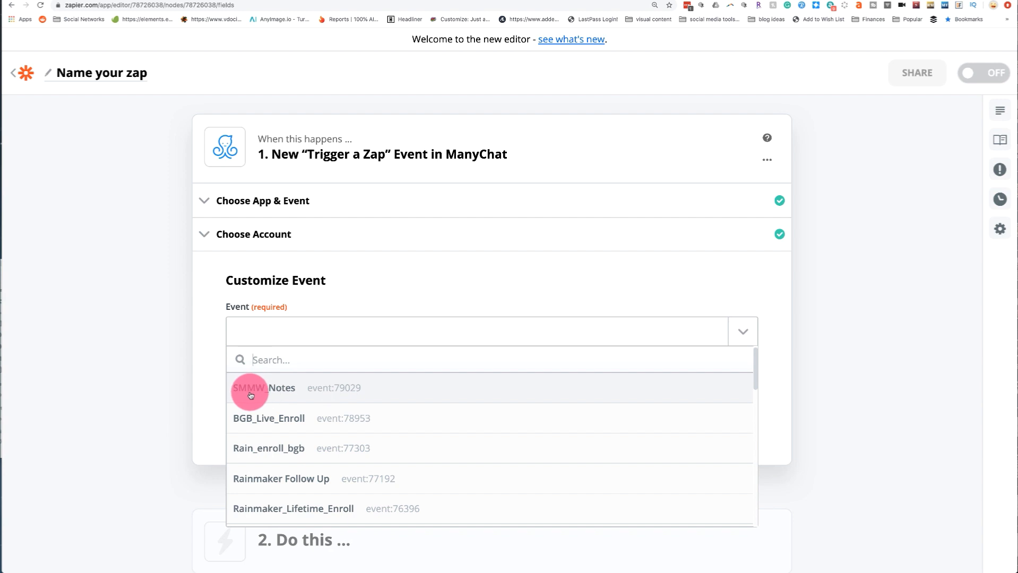
# Choose the SMMW_Notes trigger event and test the trigger to continue
pyautogui.click(263, 388)
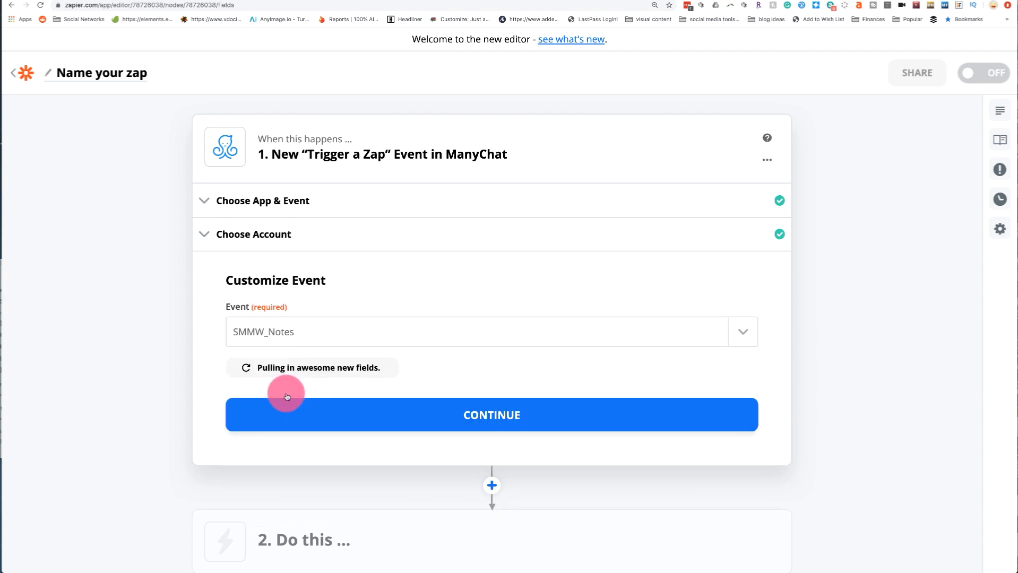
pyautogui.click(492, 415)
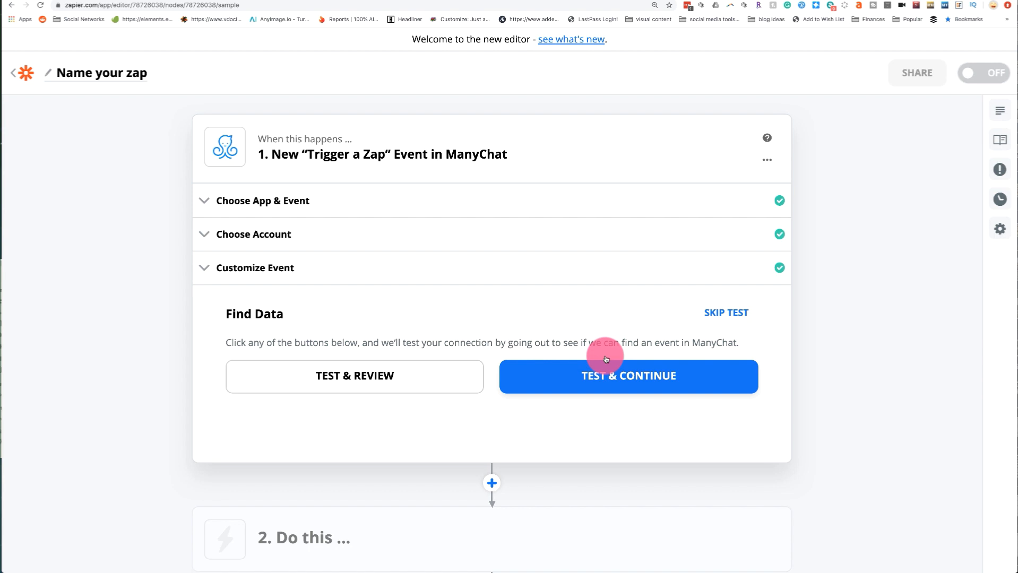
pyautogui.click(627, 376)
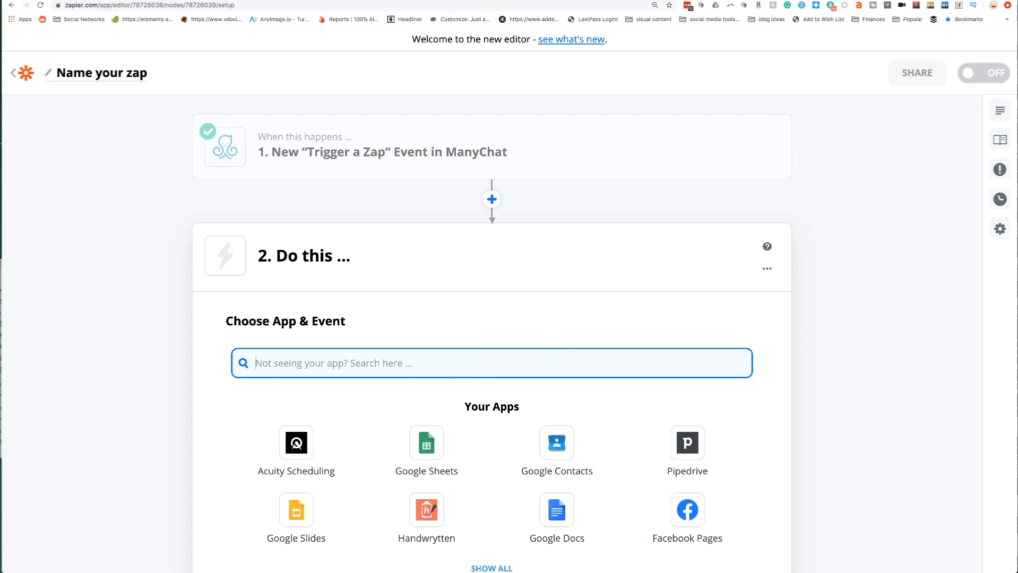
# Make the second step Gmail's Send Email action with the Gmail account chosen
pyautogui.write('gma')
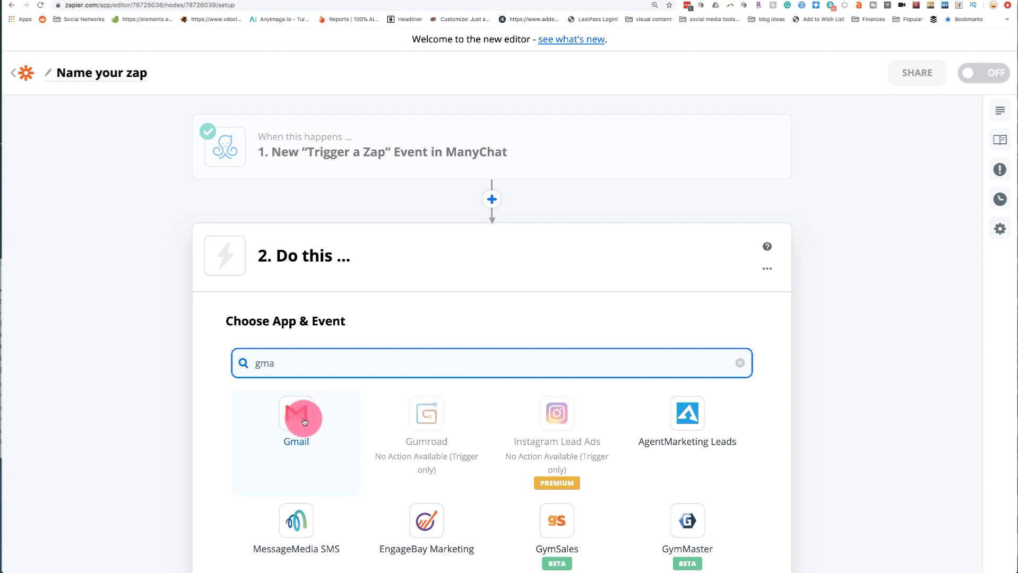
pyautogui.click(296, 418)
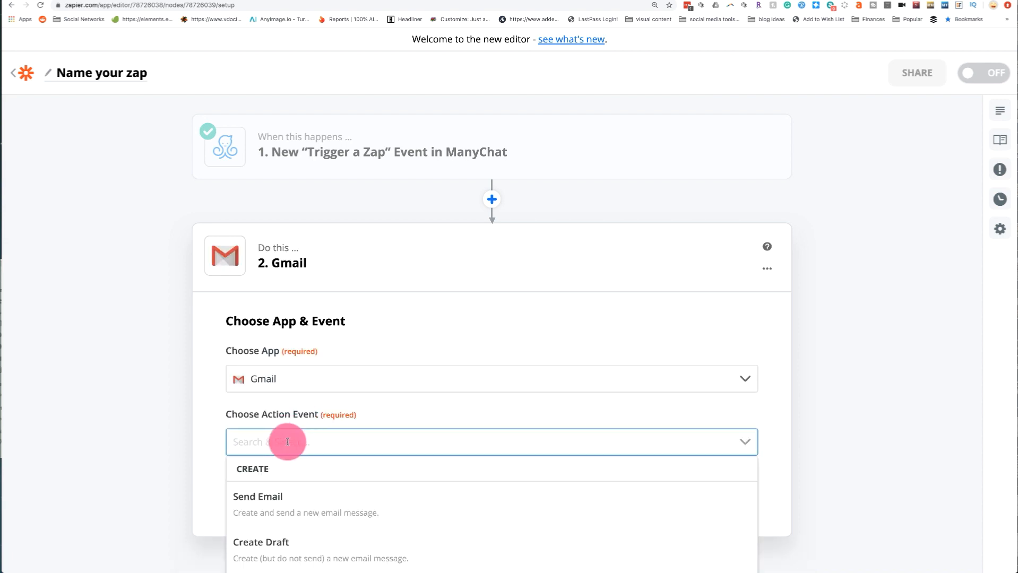
pyautogui.click(257, 497)
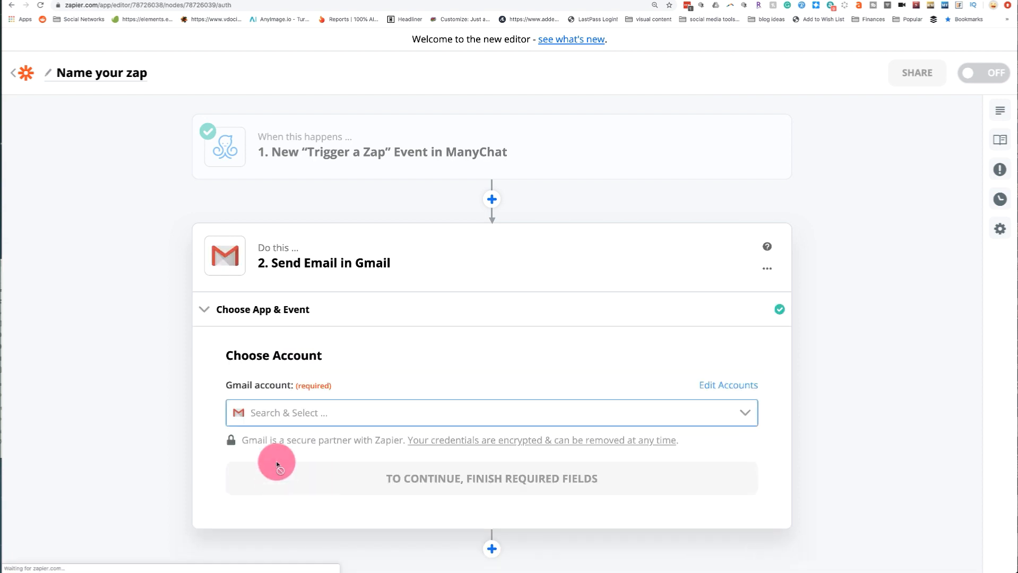
pyautogui.moveTo(325, 451)
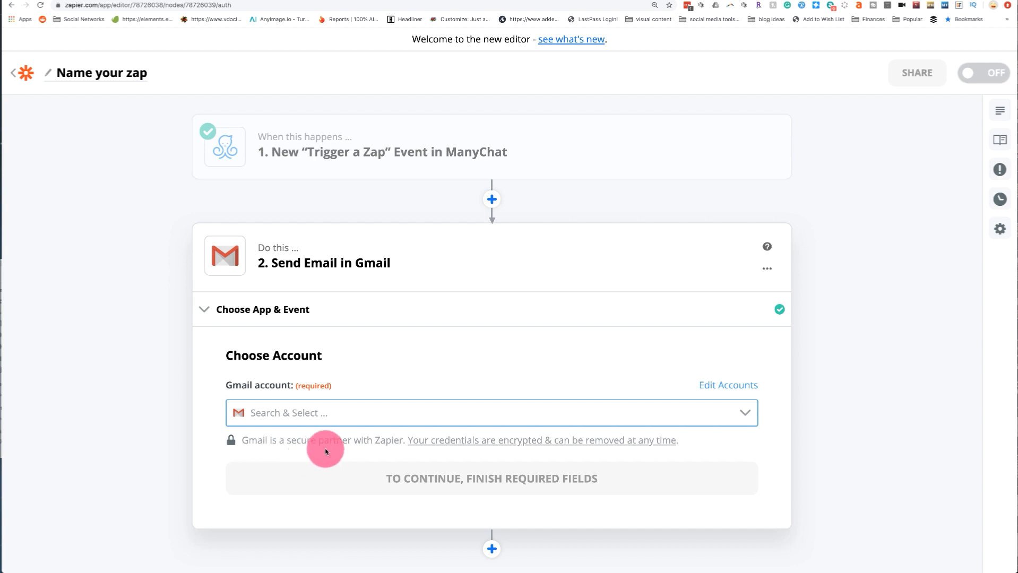
pyautogui.click(492, 413)
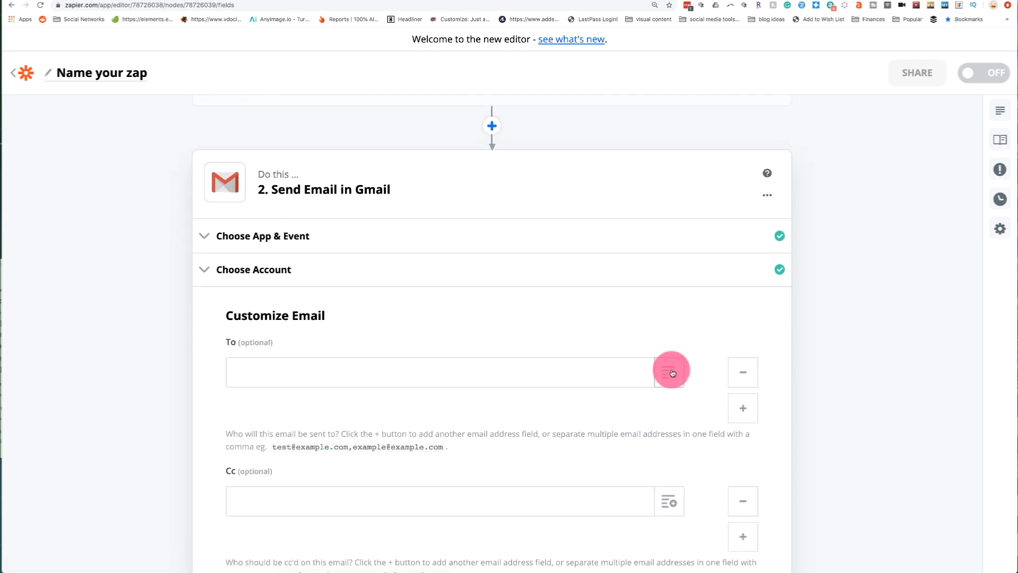
# Map the To field to ManyChat's User Custom Fields Email Address
pyautogui.click(671, 372)
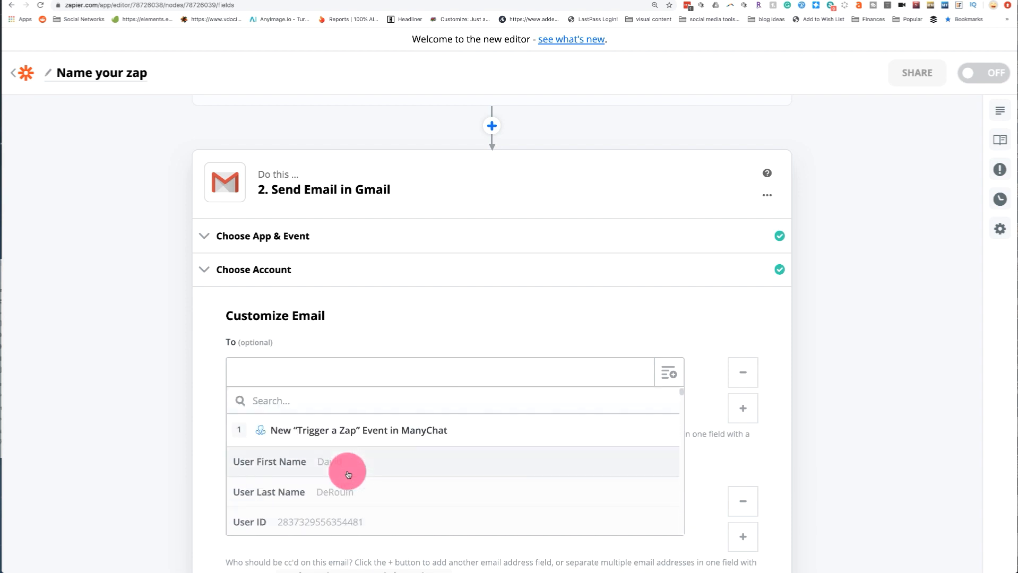
pyautogui.write('email')
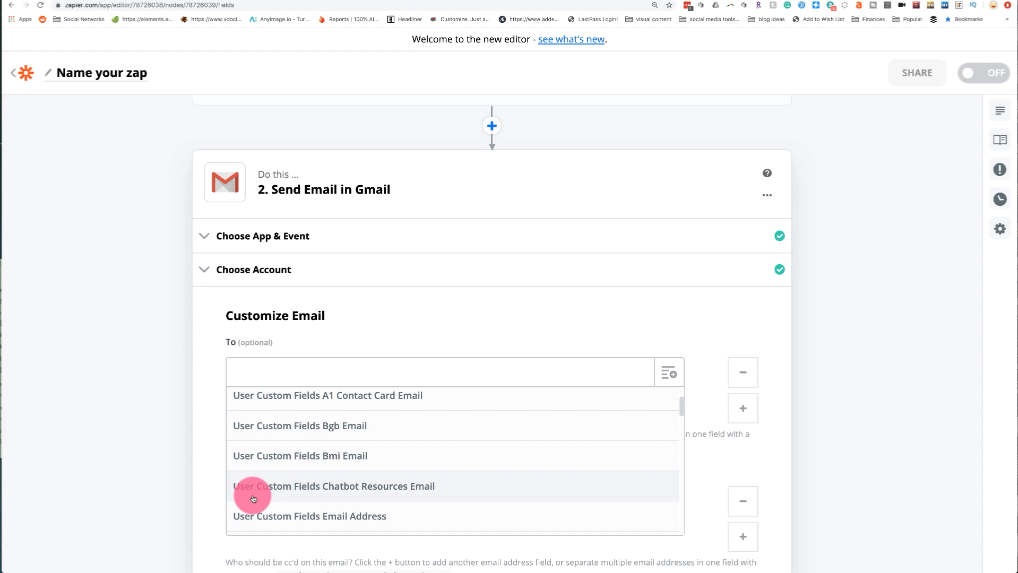
pyautogui.click(310, 516)
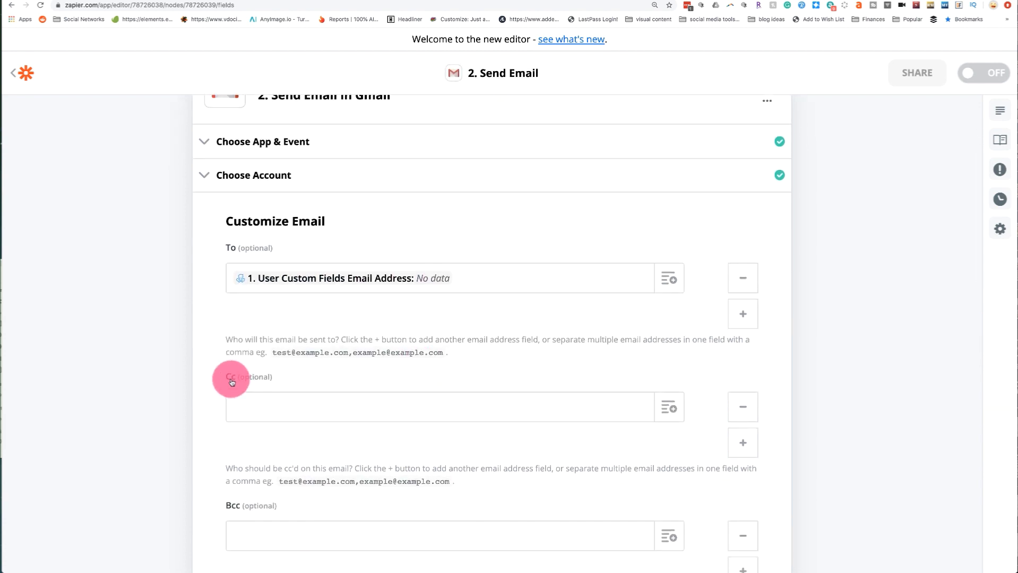
pyautogui.scroll(-3)
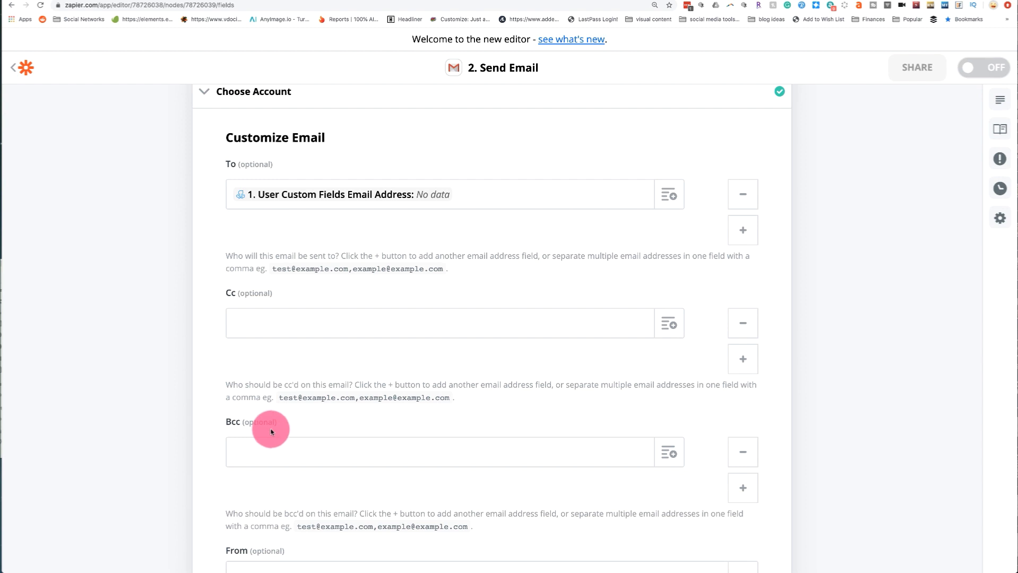
# Pick a From address and set the From Name to Kelly Noble Mirabella
pyautogui.click(454, 436)
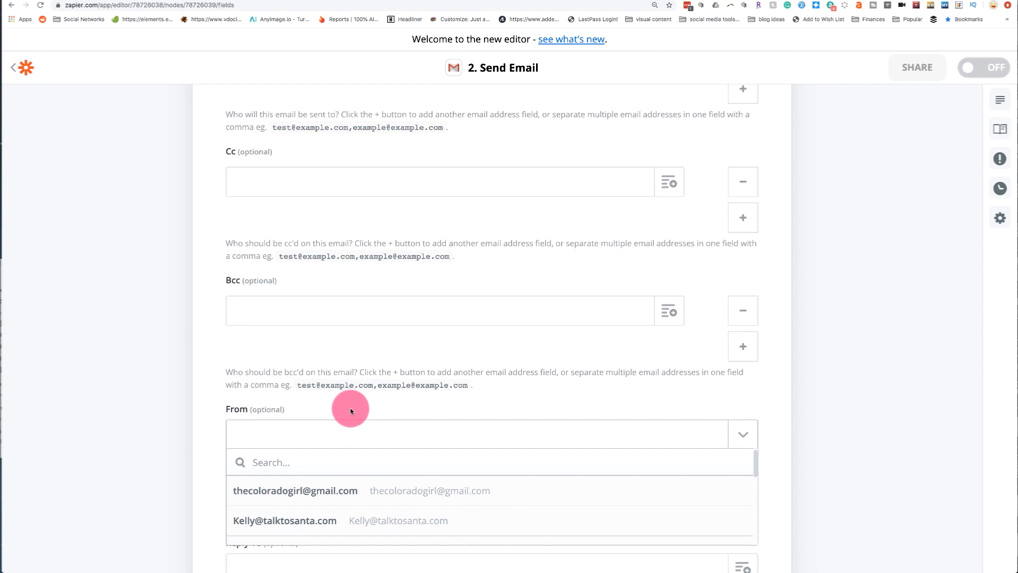
pyautogui.scroll(-3)
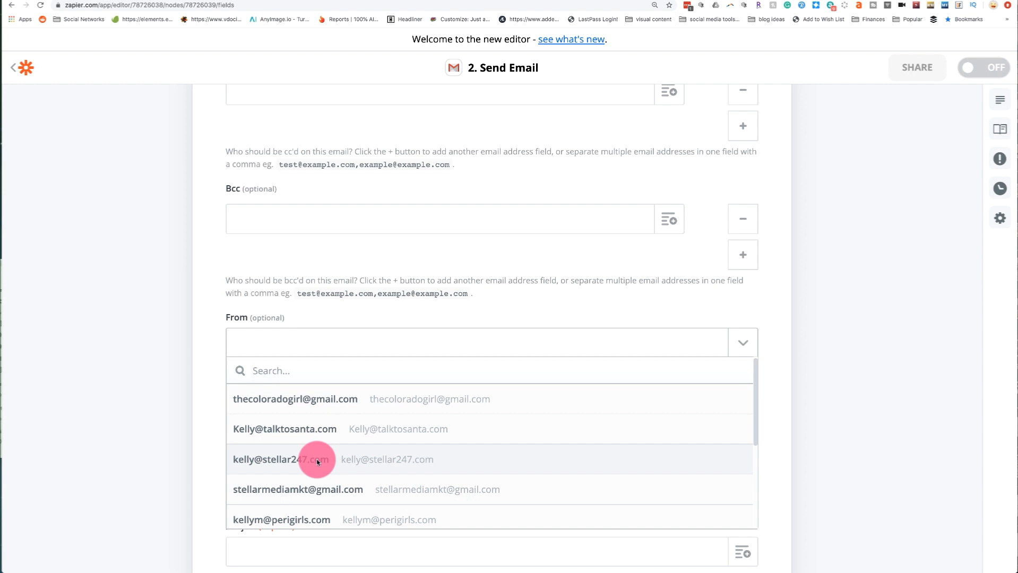
pyautogui.click(299, 459)
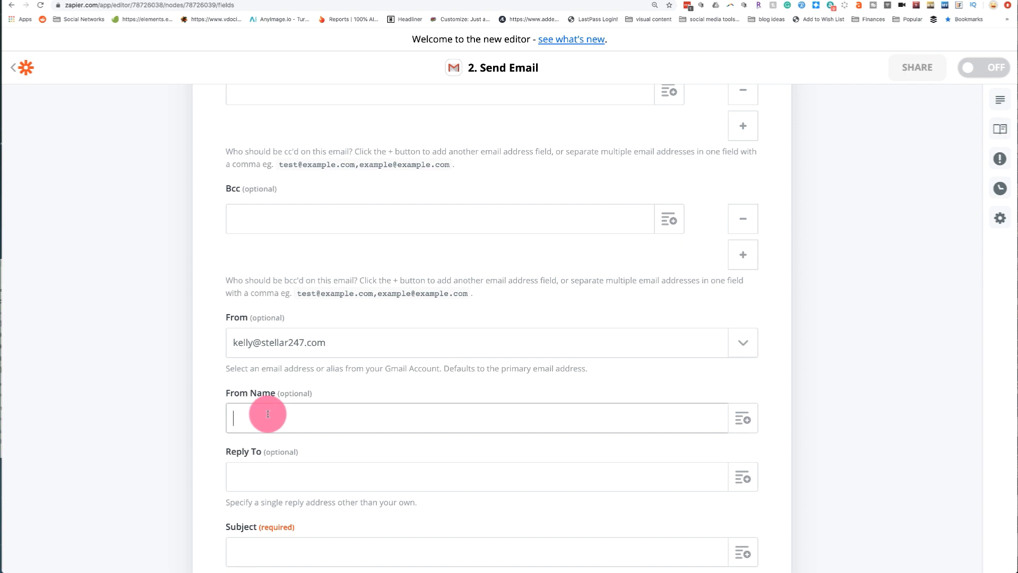
pyautogui.write('Kelly Noble')
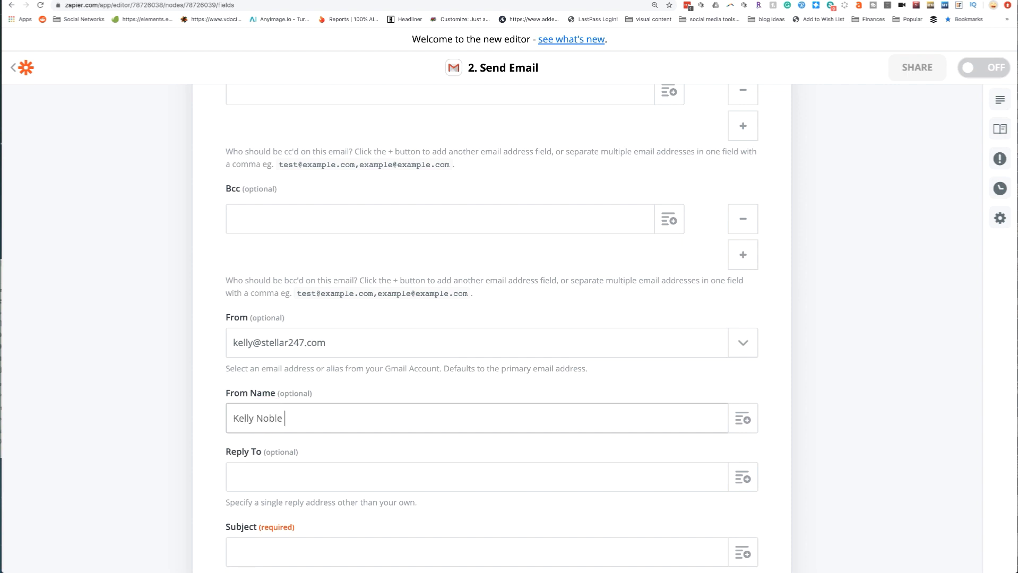
pyautogui.write('Mirabella')
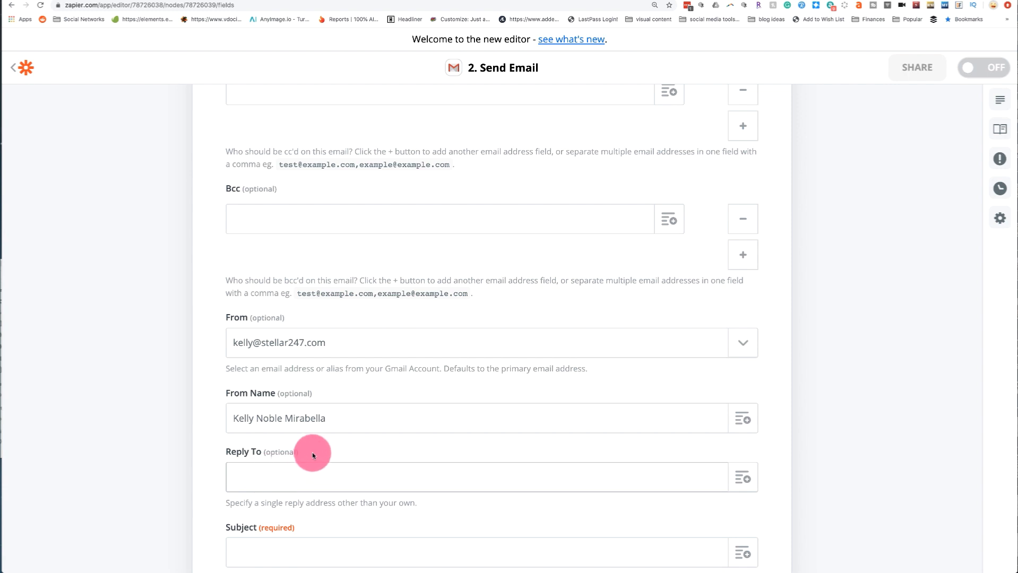
pyautogui.click(312, 476)
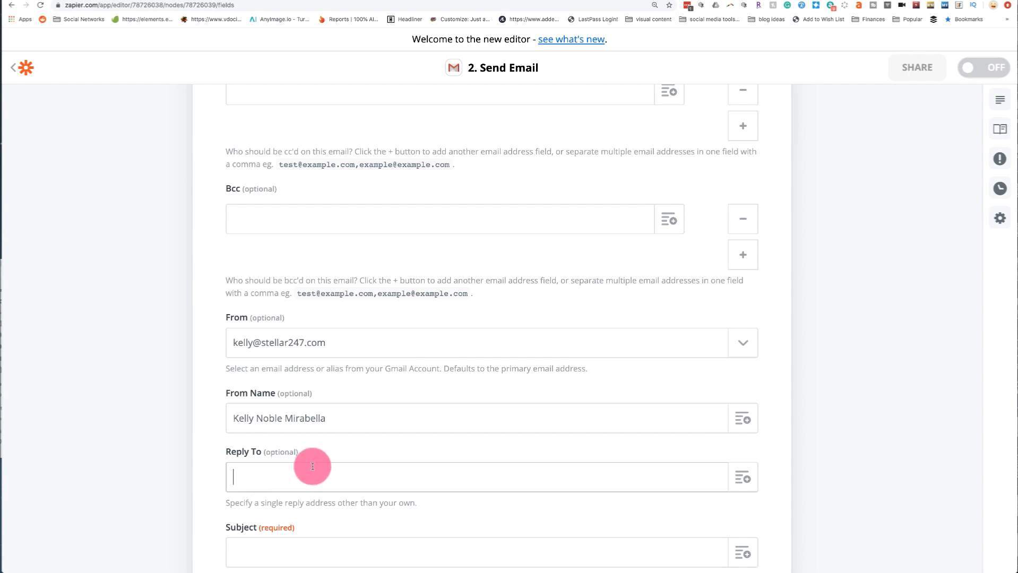
pyautogui.scroll(-3)
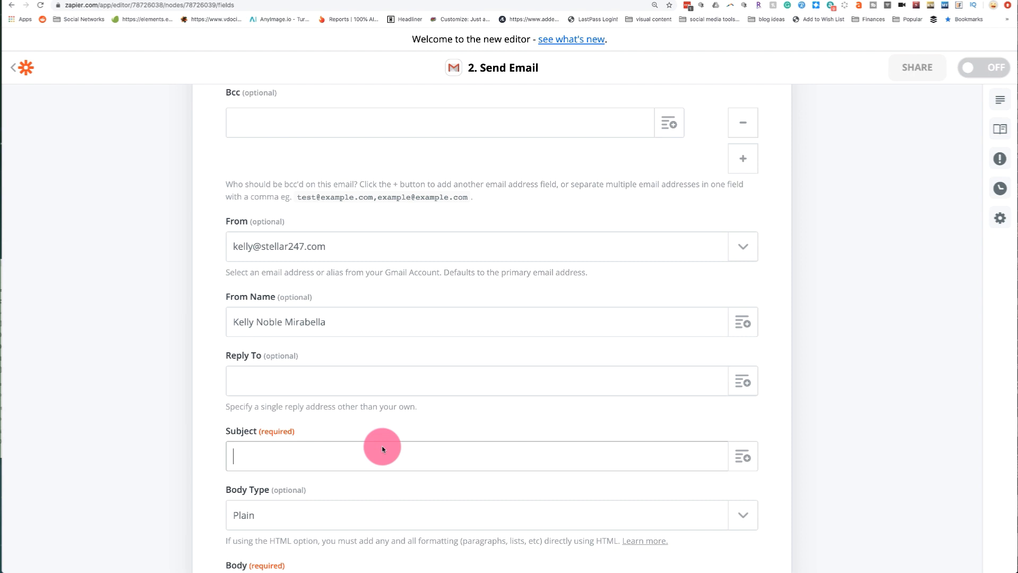
# Enter the subject 'Thank you for connecting at SMMW' and keep the body type Plain
pyautogui.write('Thank you for connecting at SMMW')
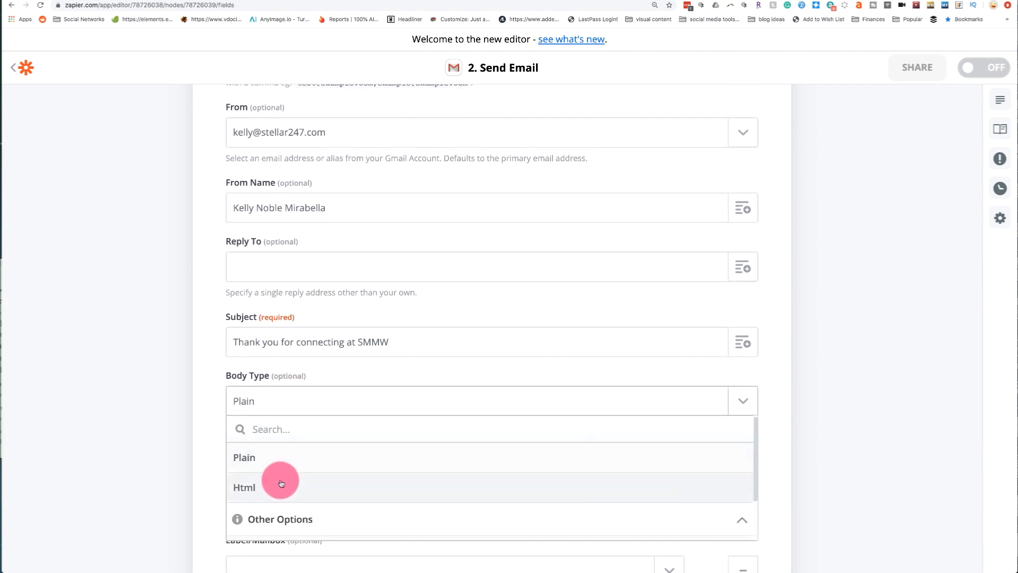
pyautogui.moveTo(267, 466)
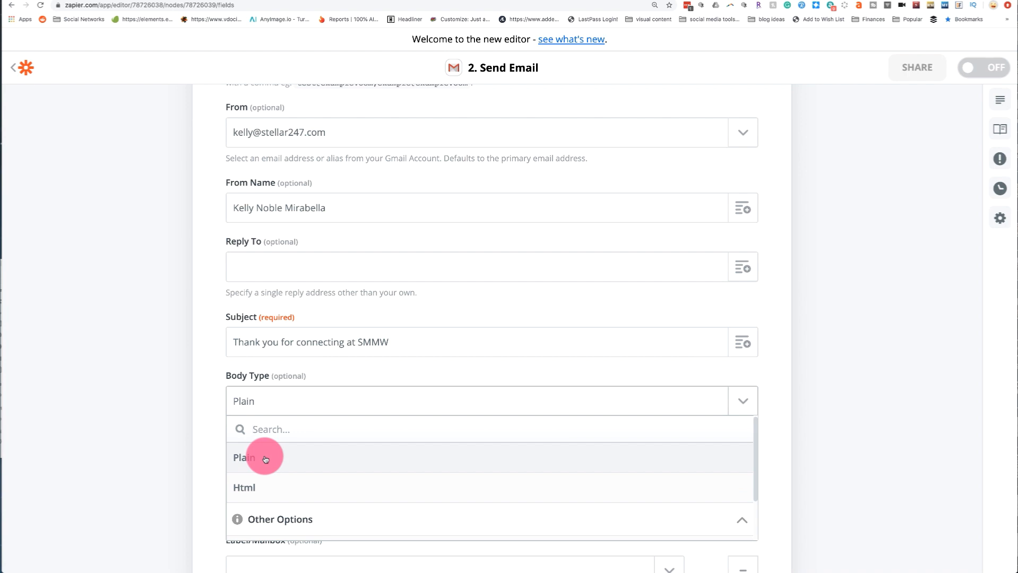
pyautogui.moveTo(254, 468)
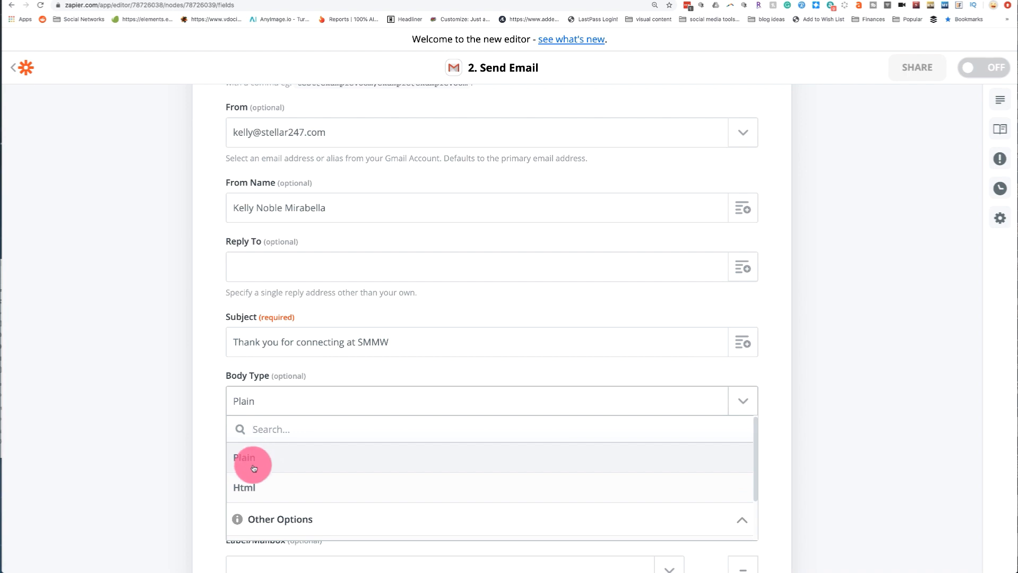
pyautogui.moveTo(269, 488)
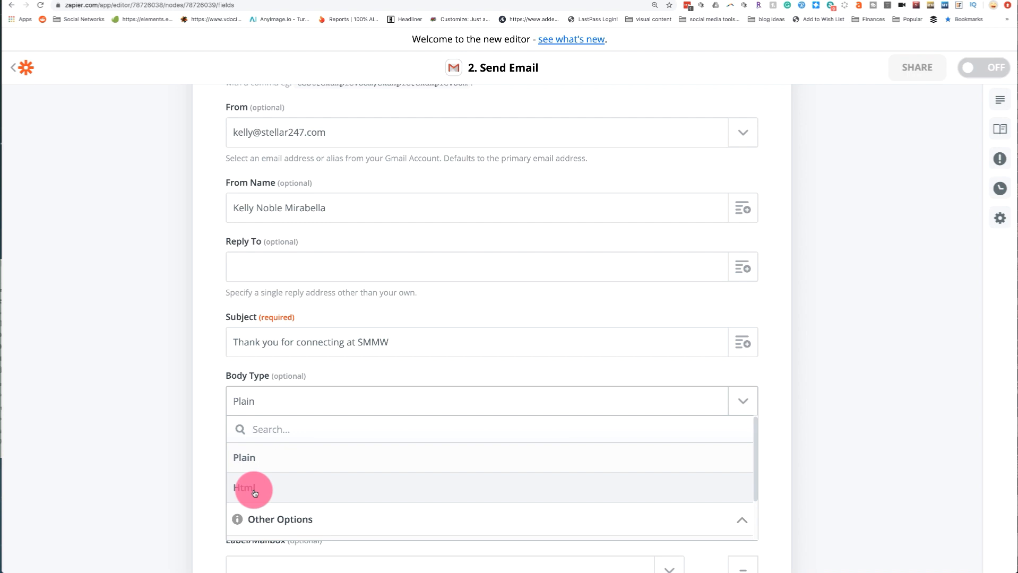
pyautogui.click(245, 457)
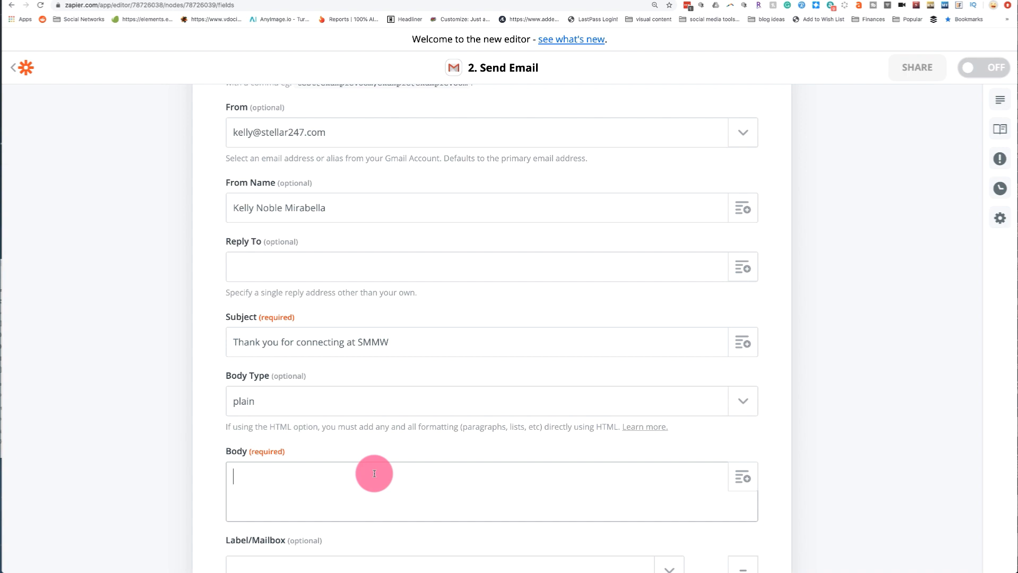
# Write 'It was great connecting with you at SMMW' followed by the User First Name and '!'
pyautogui.write('It was g')
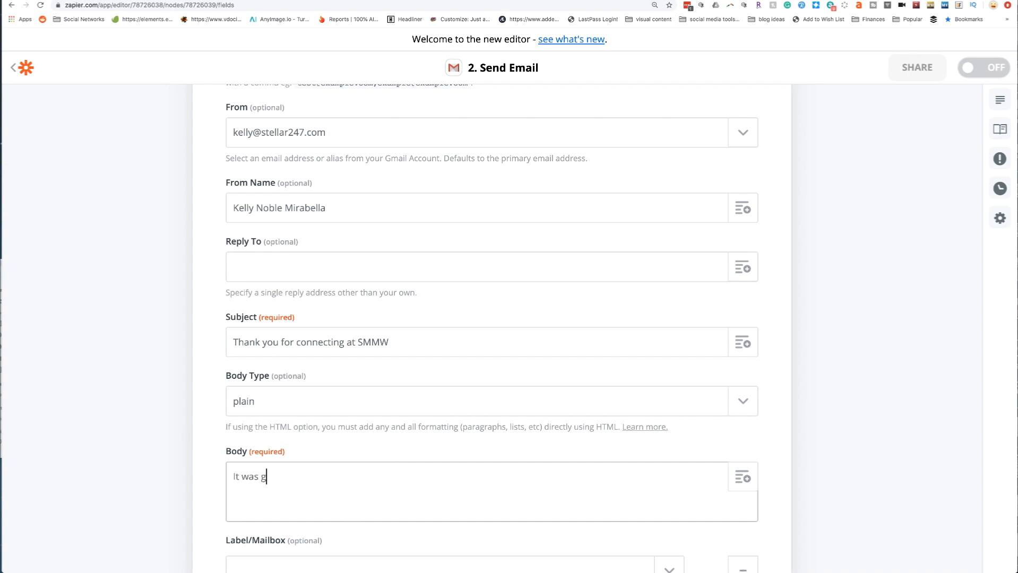
pyautogui.write('reat connecting w')
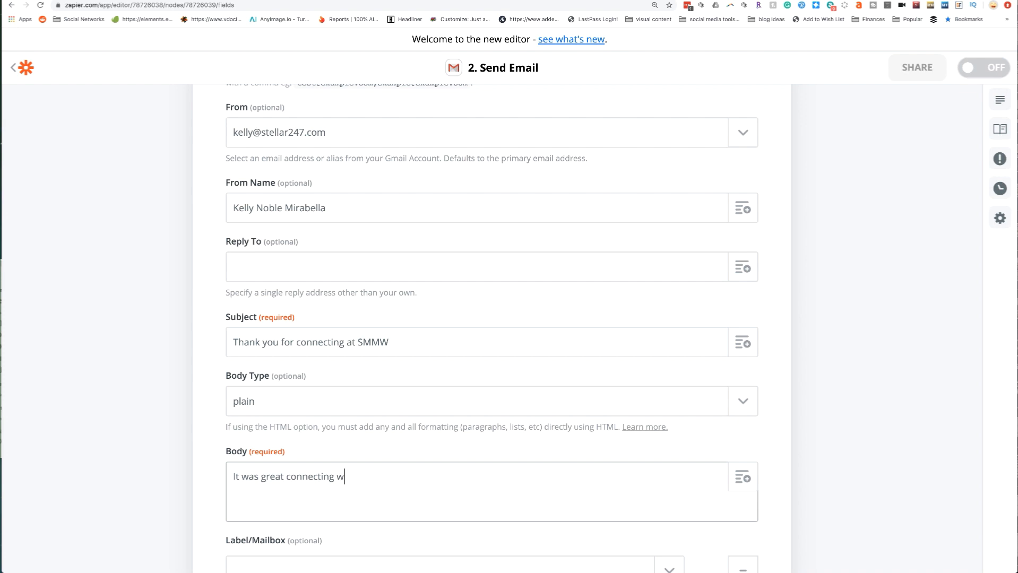
pyautogui.write('ith you at SMMW this year')
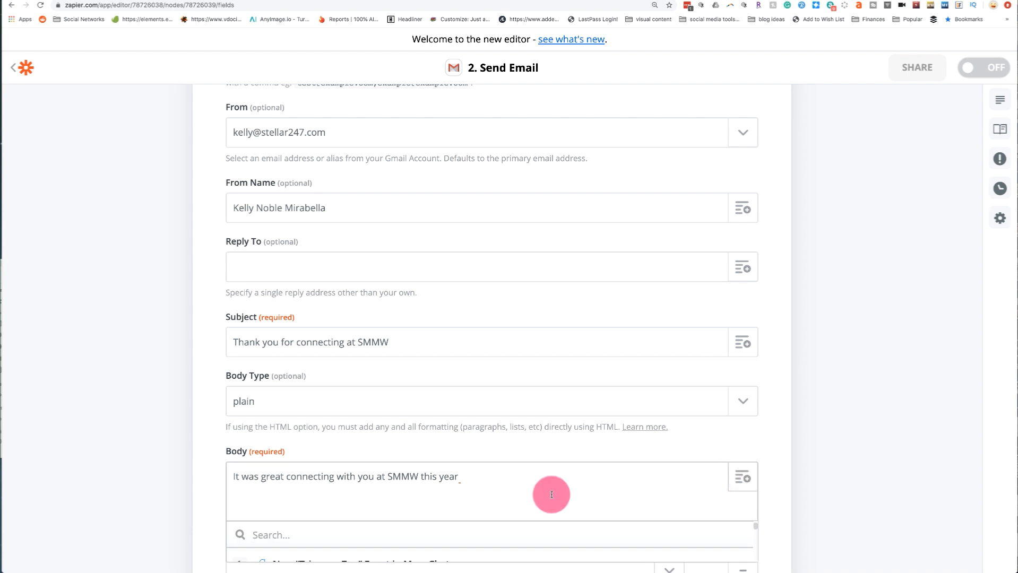
pyautogui.scroll(-3)
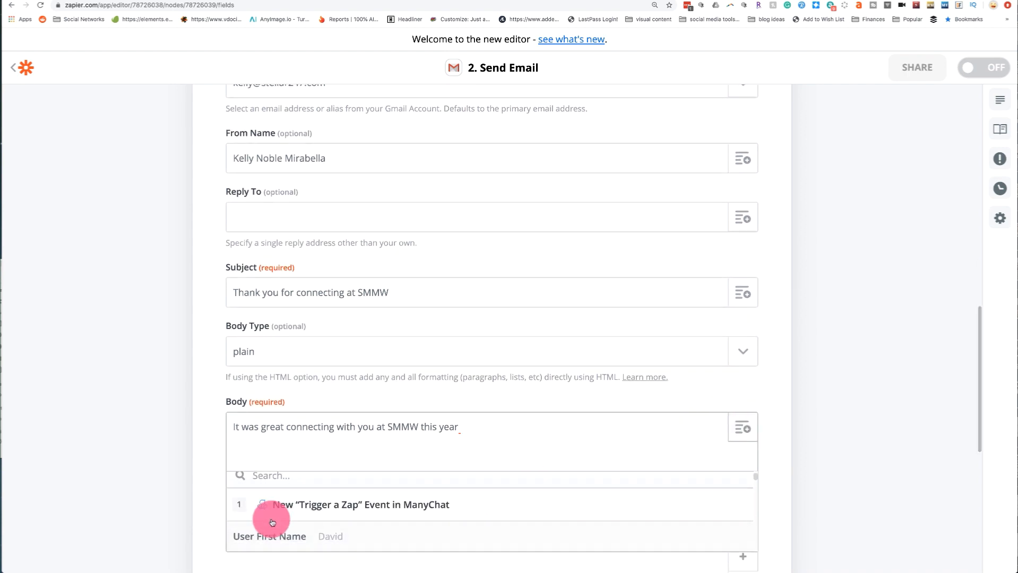
pyautogui.click(269, 536)
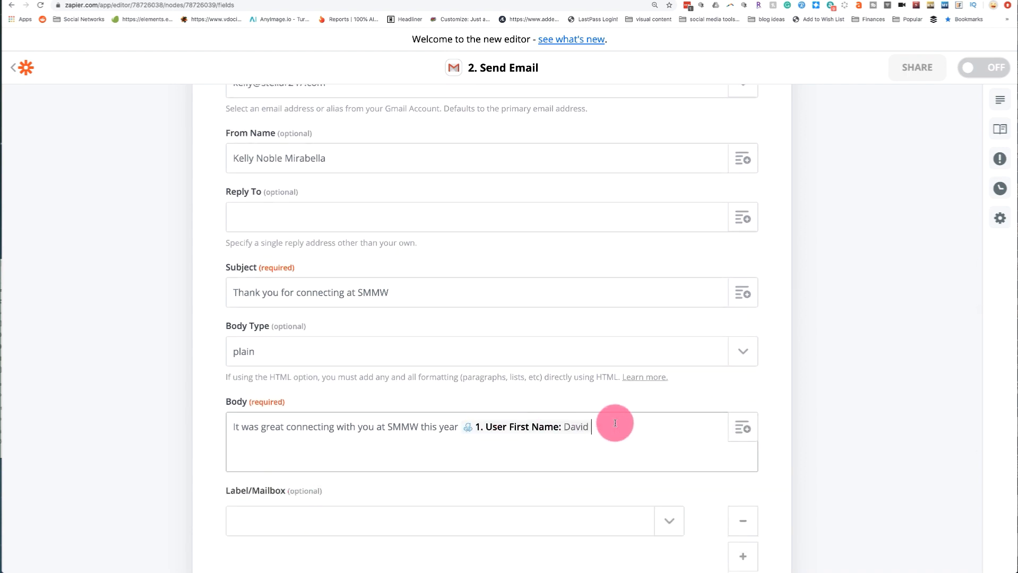
pyautogui.write('!')
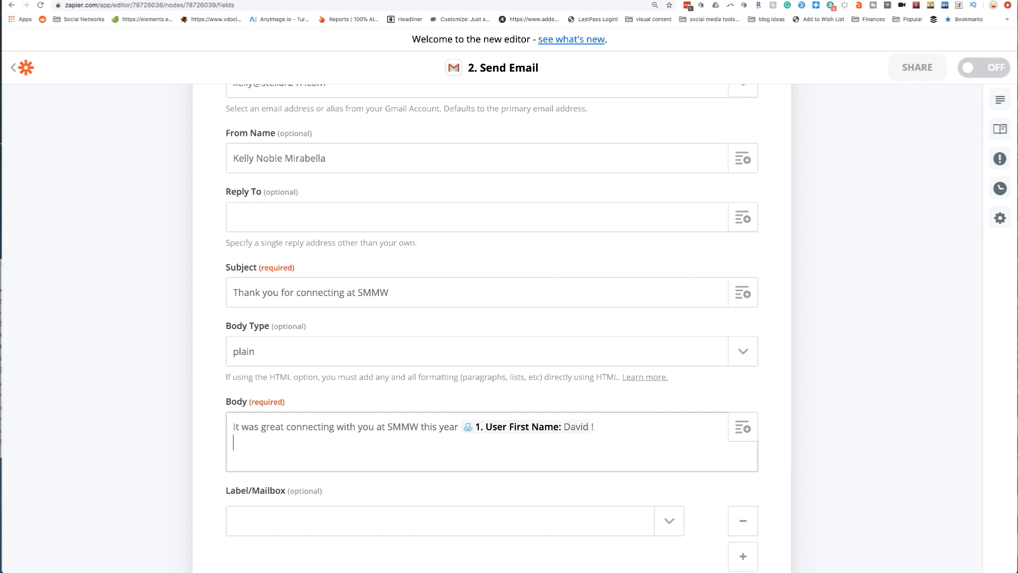
# Add 'Here is notes you requested from our meeting.' with User Custom Fields Notes and the signature
pyautogui.write('Here is are the')
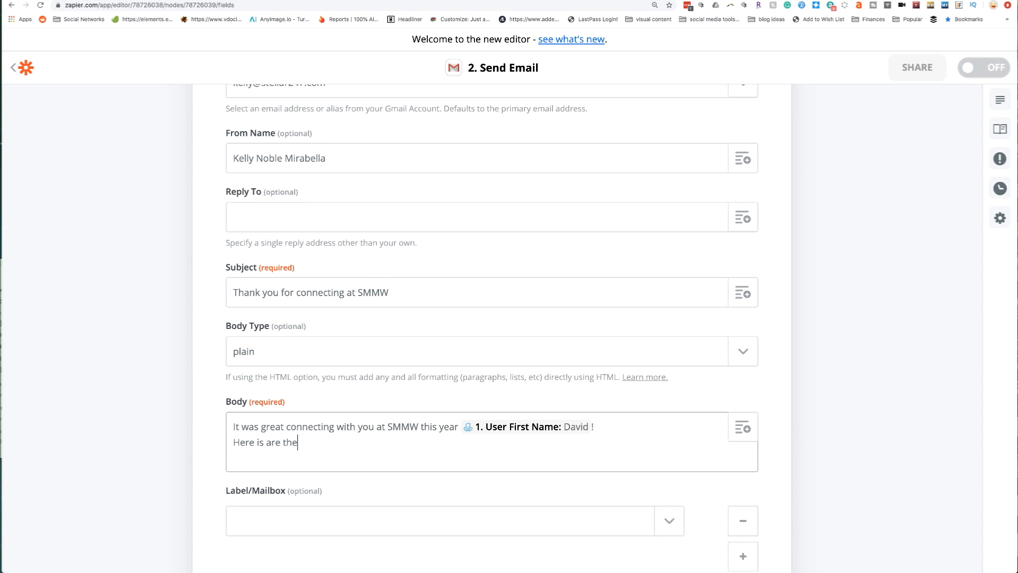
pyautogui.write('notes you requested from our meeting.')
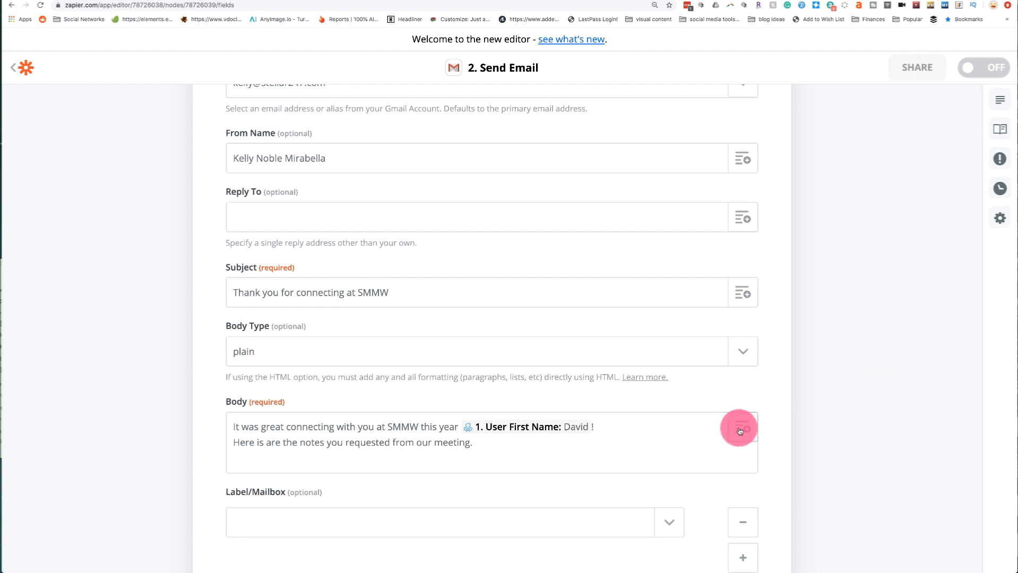
pyautogui.click(742, 428)
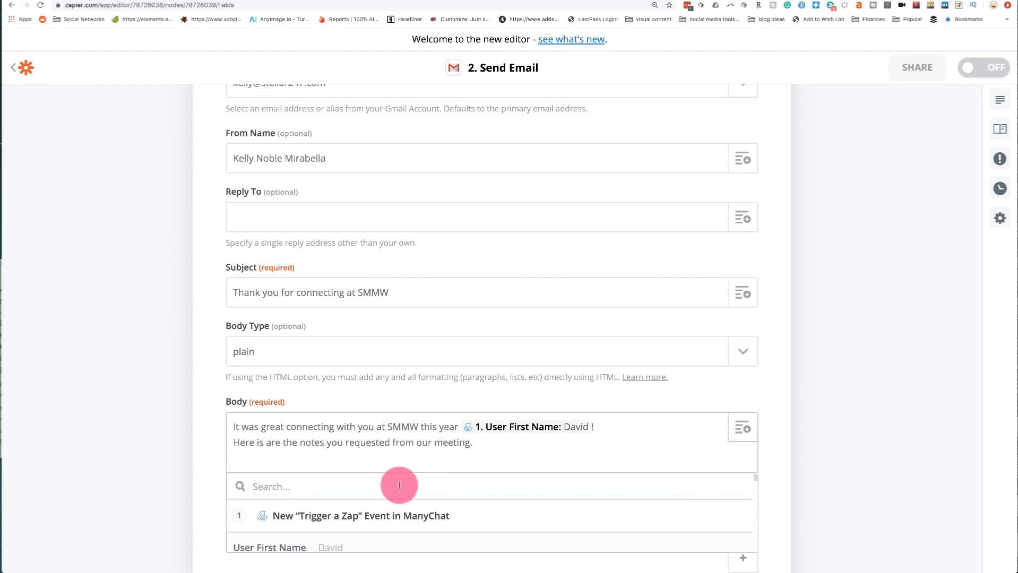
pyautogui.write('N')
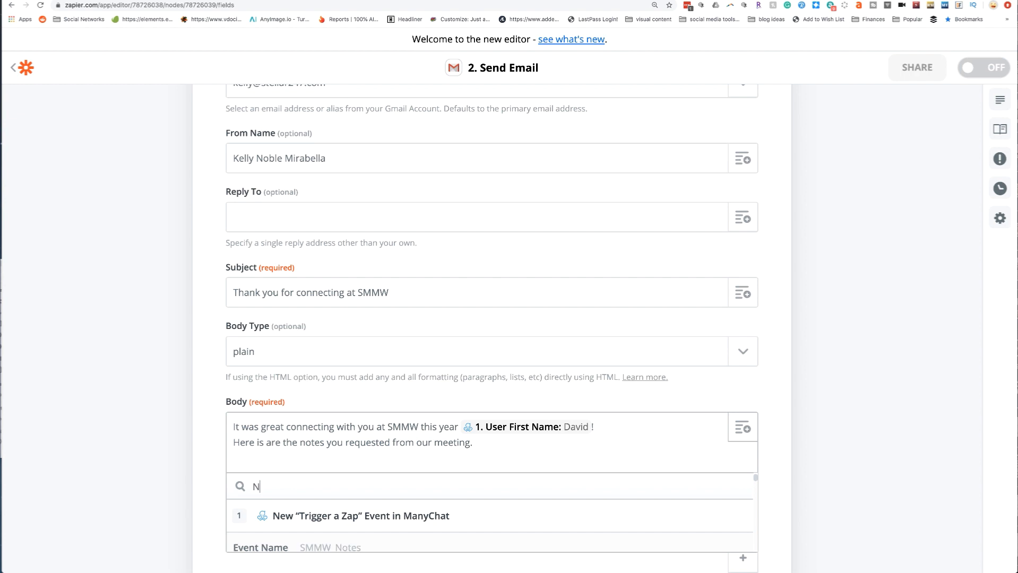
pyautogui.write('otes')
pyautogui.click(492, 443)
pyautogui.write('Her')
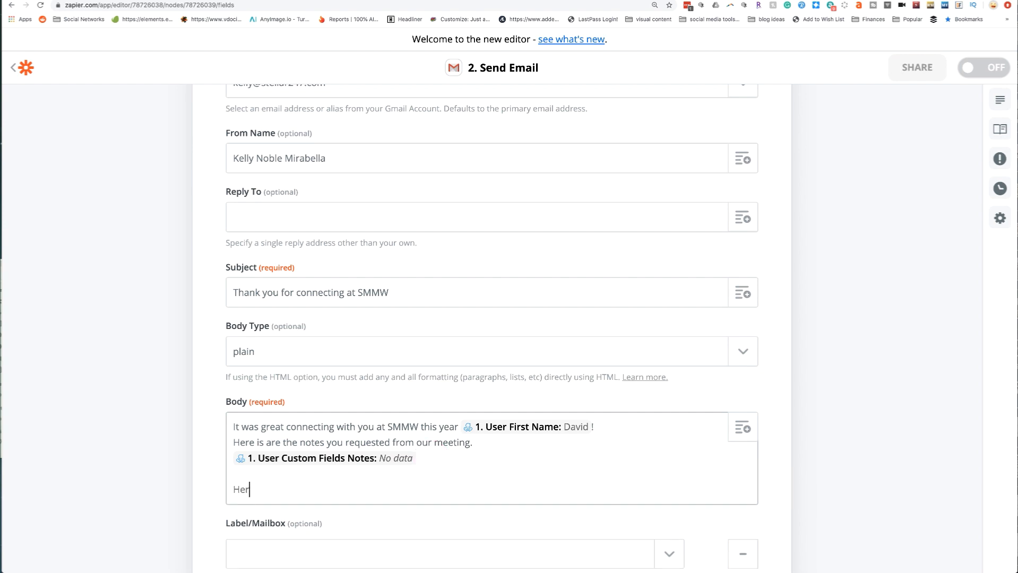
pyautogui.write('e')
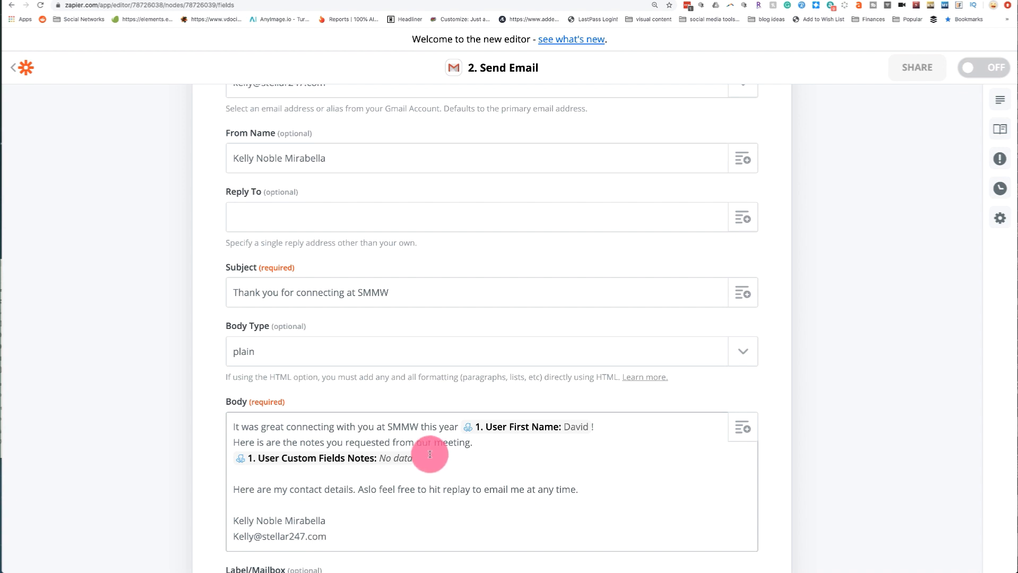
pyautogui.scroll(-3)
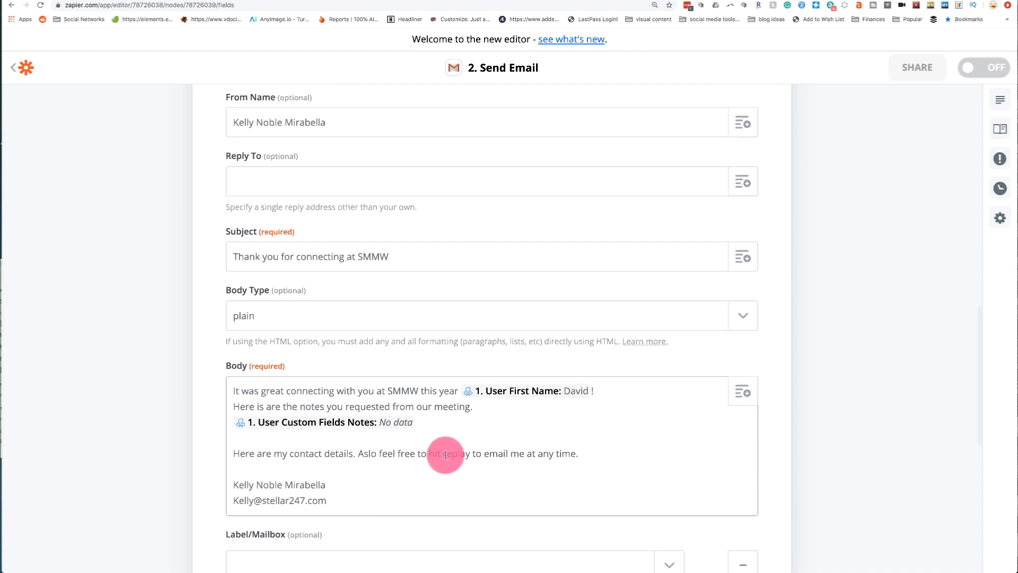
pyautogui.scroll(-3)
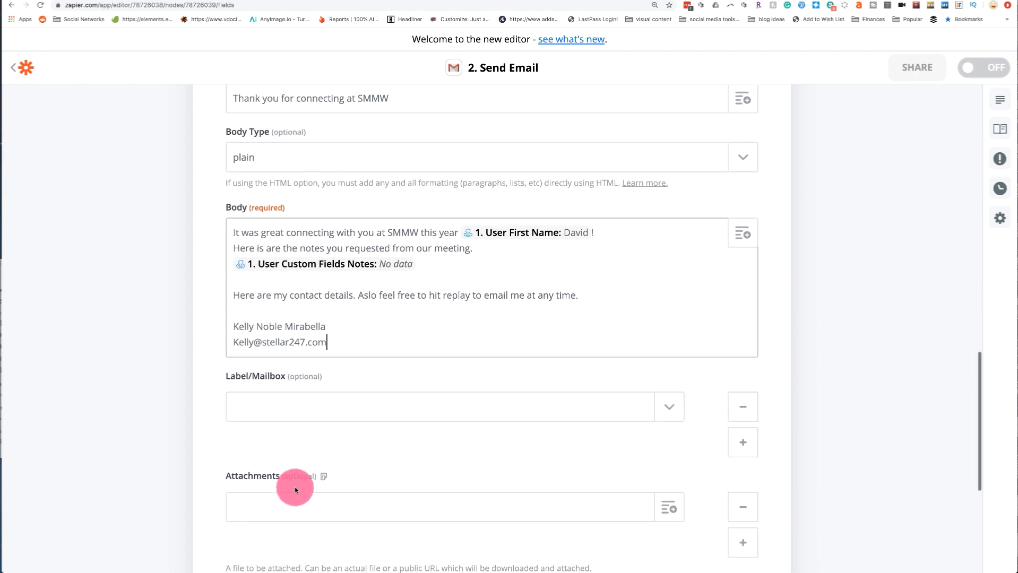
pyautogui.scroll(-3)
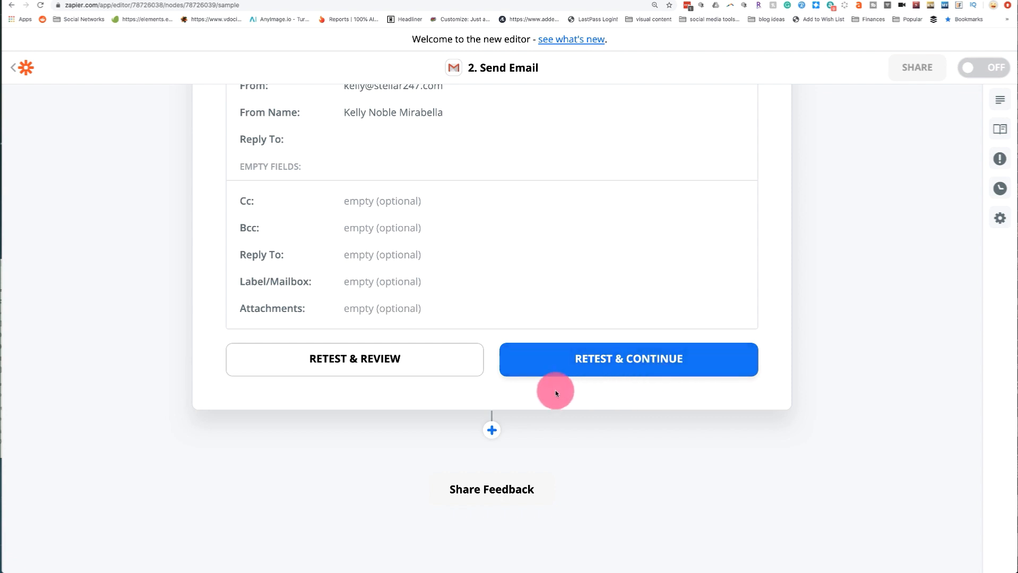
# Run the test email, see the missing-recipient error, and return to Customize Email
pyautogui.click(628, 359)
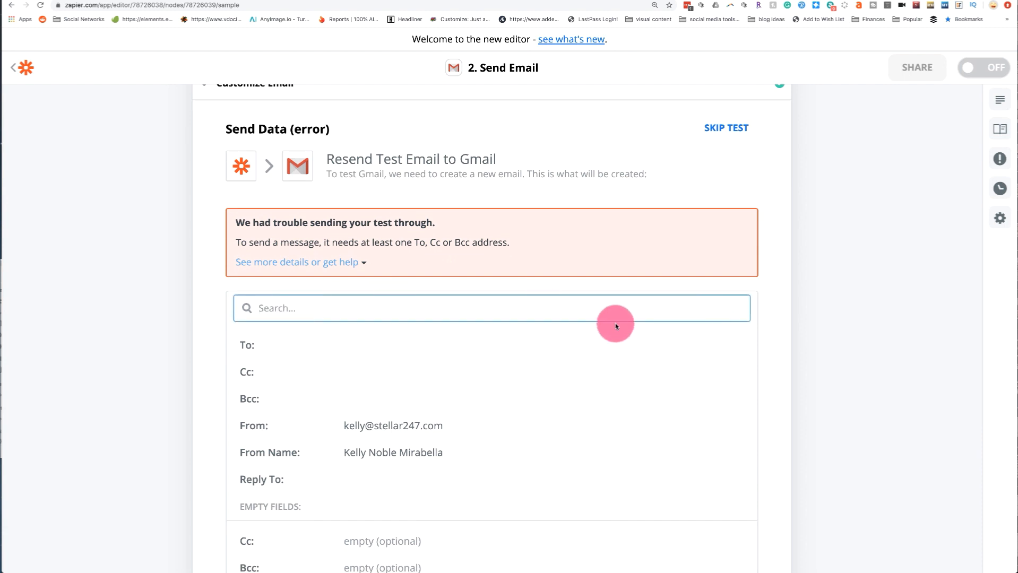
pyautogui.click(312, 308)
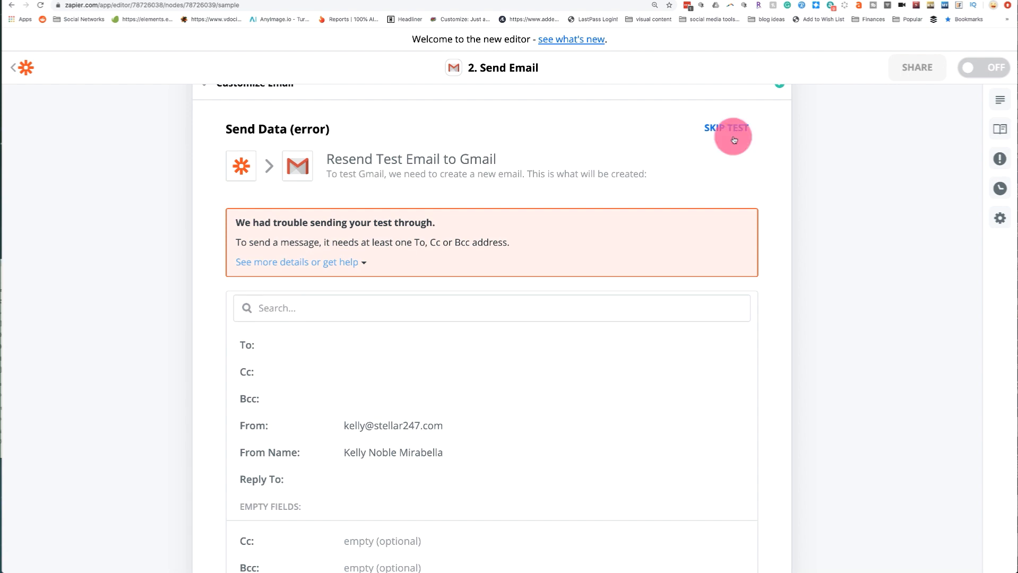
pyautogui.click(726, 127)
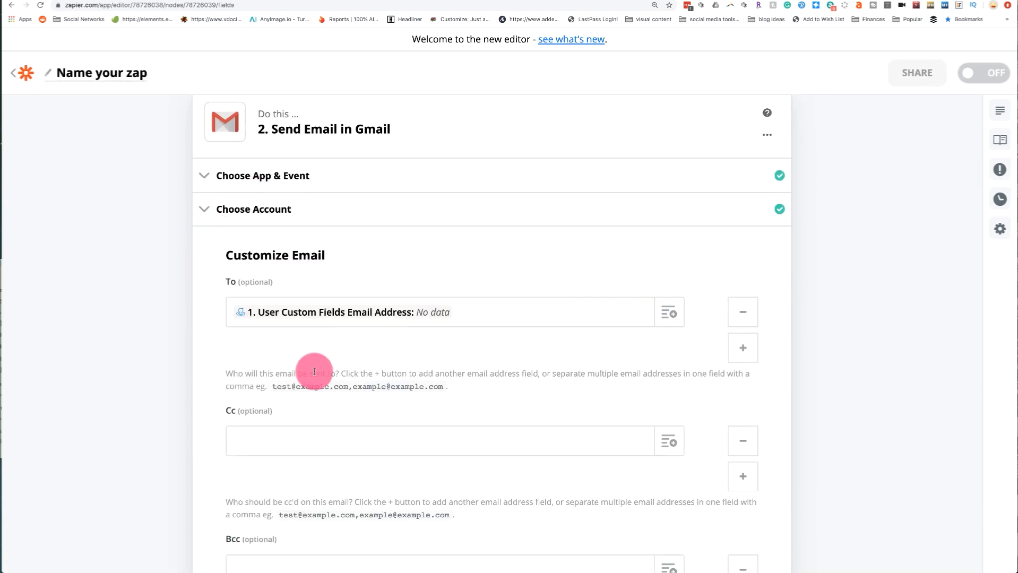
# Finish customising the email, skip the send test, and switch the Zap on
pyautogui.scroll(-3)
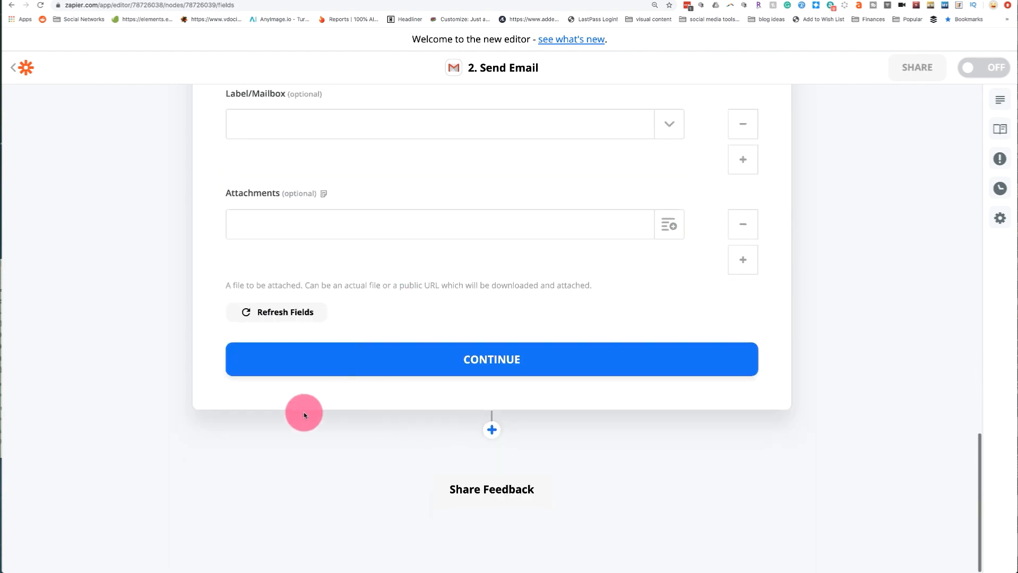
pyautogui.click(491, 360)
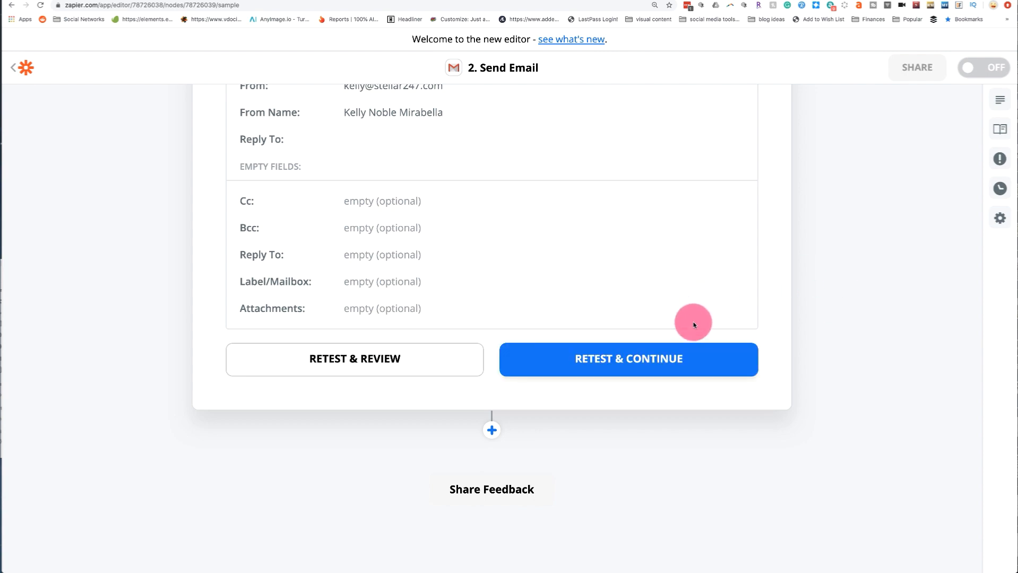
pyautogui.click(628, 359)
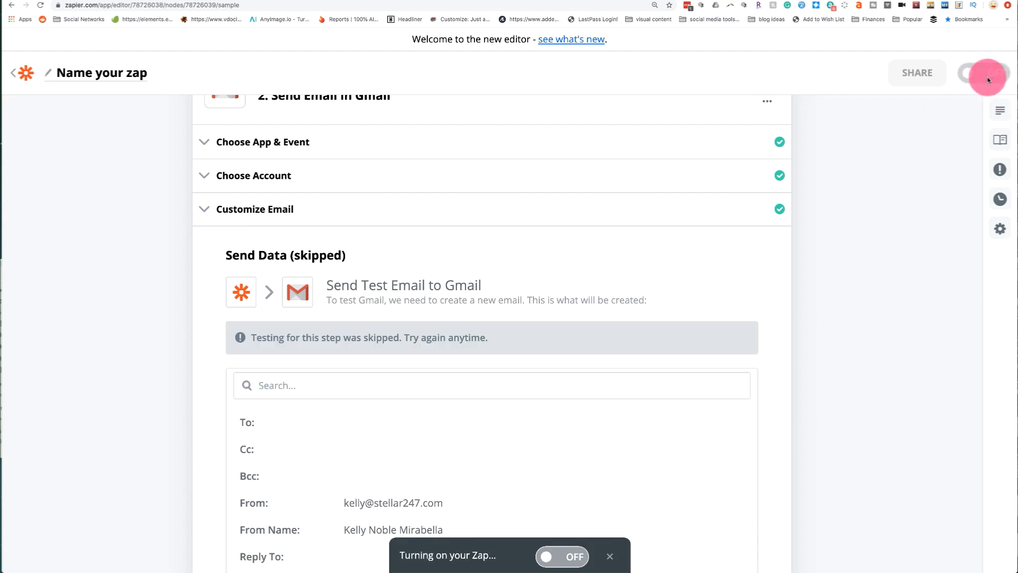
# Turn the zap on and request more ManyChat sample events in the trigger's Find Data section
pyautogui.click(984, 72)
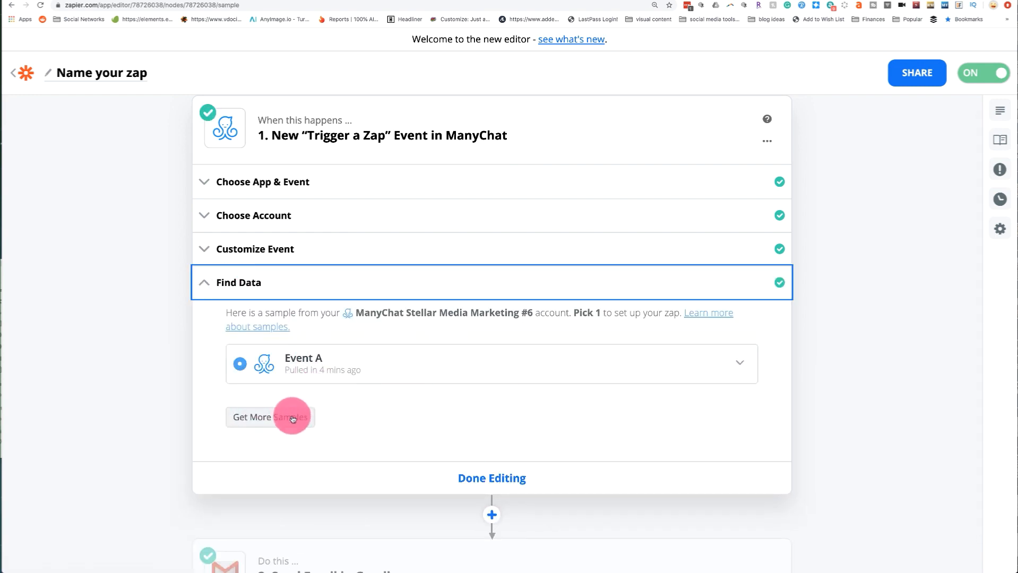
pyautogui.click(270, 417)
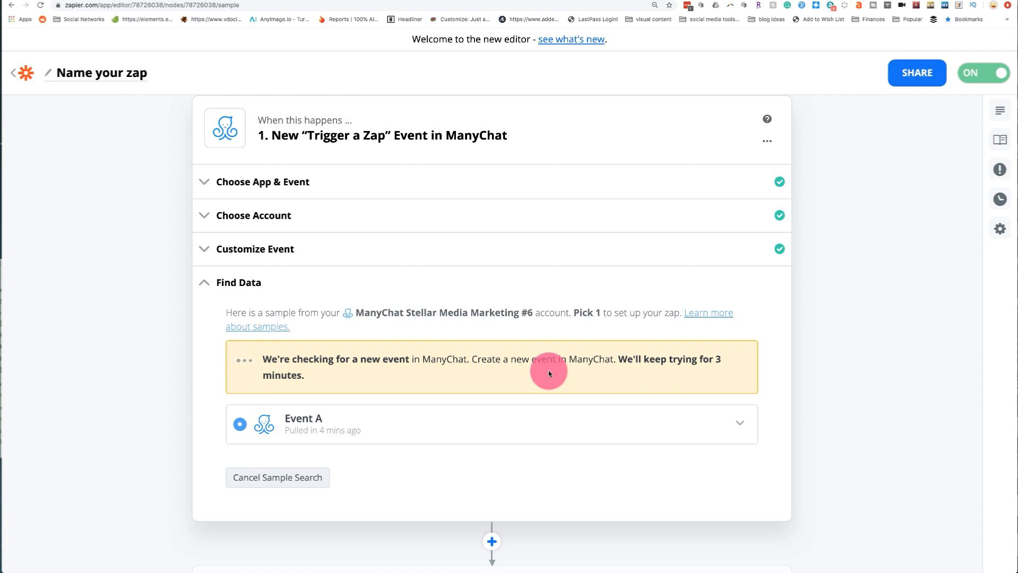
pyautogui.scroll(-3)
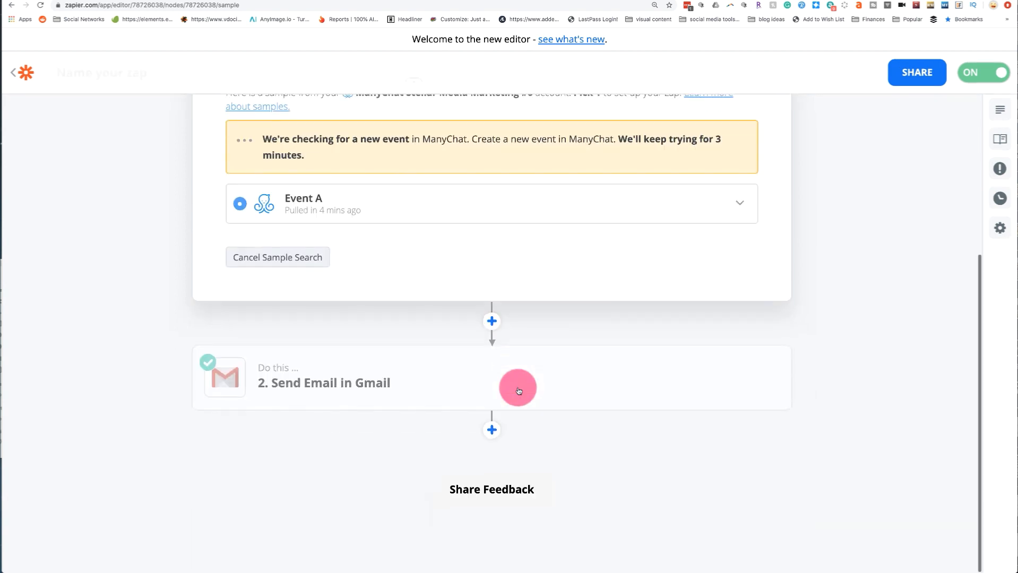